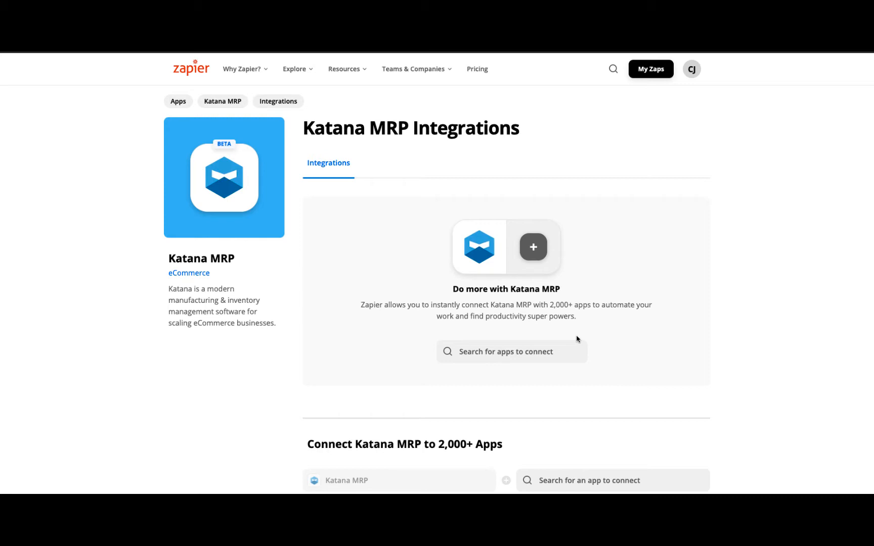
Search the app picker for 'google sheets' to pair Google Sheets with Katana MRP
click(511, 352)
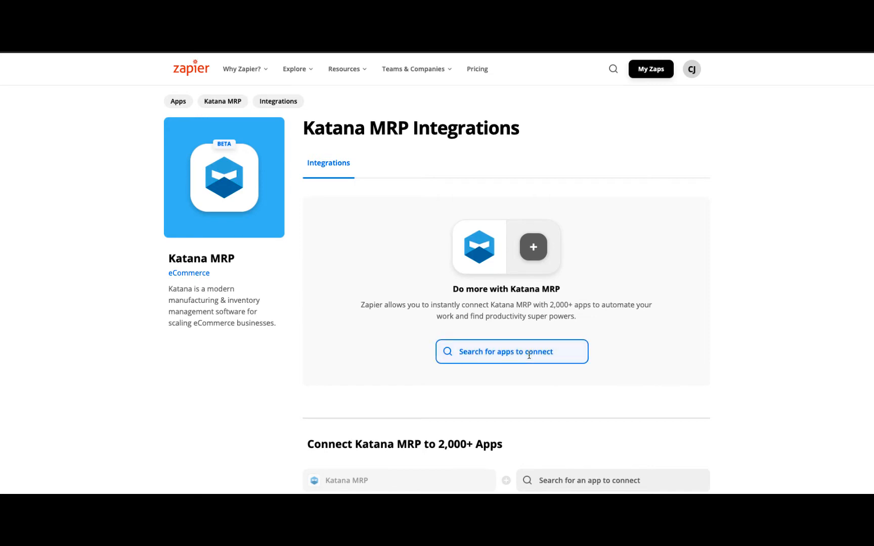
text(google sheets)
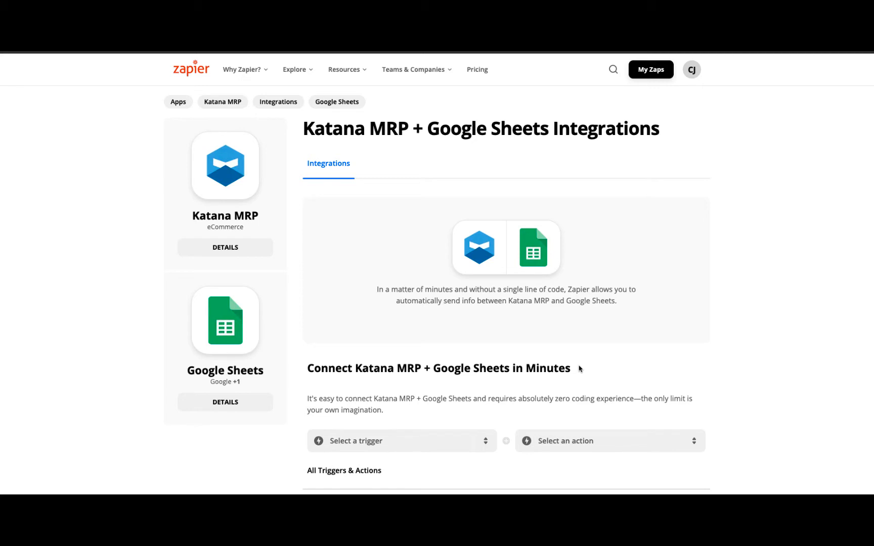
Choose New Spreadsheet Row as the Google Sheets trigger event
click(400, 441)
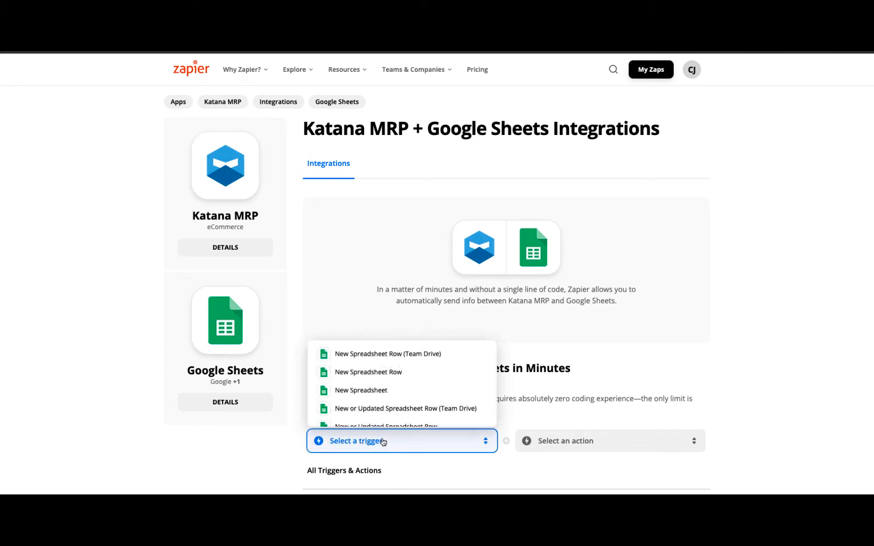
mouse_move(368, 372)
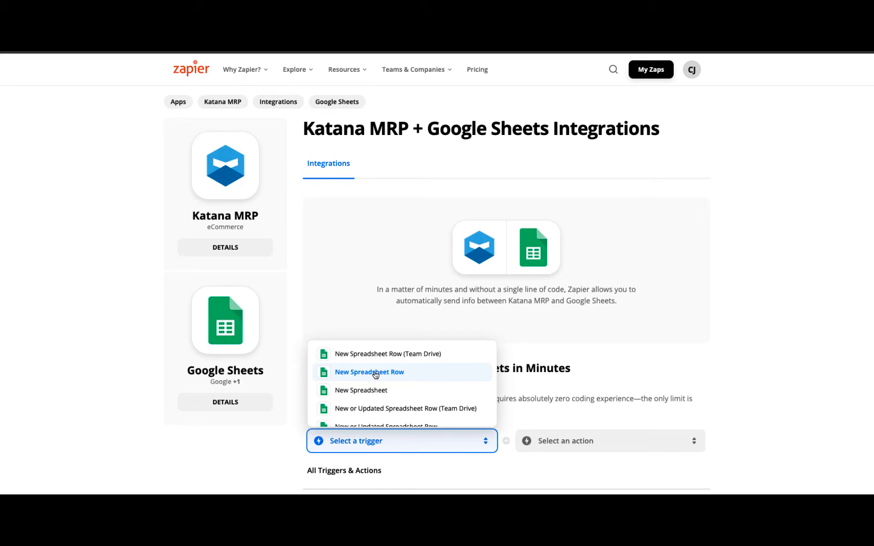
click(369, 372)
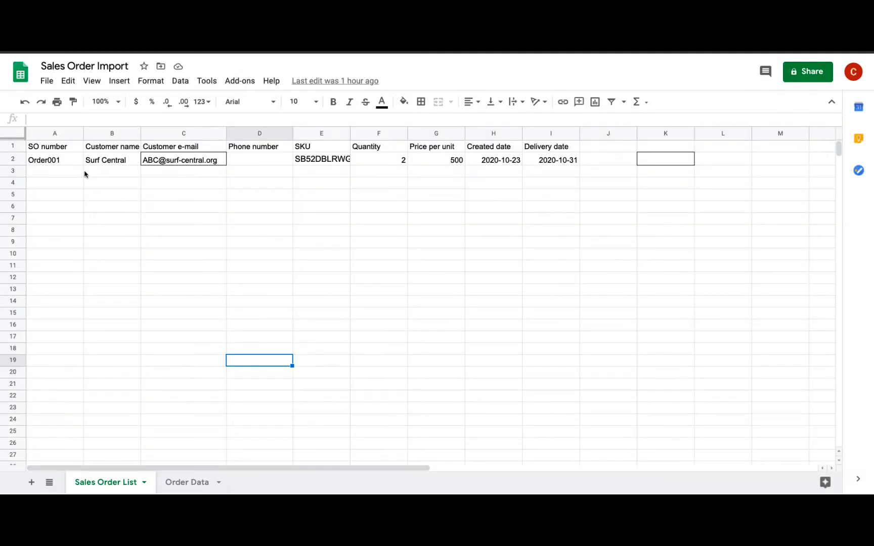
click(55, 170)
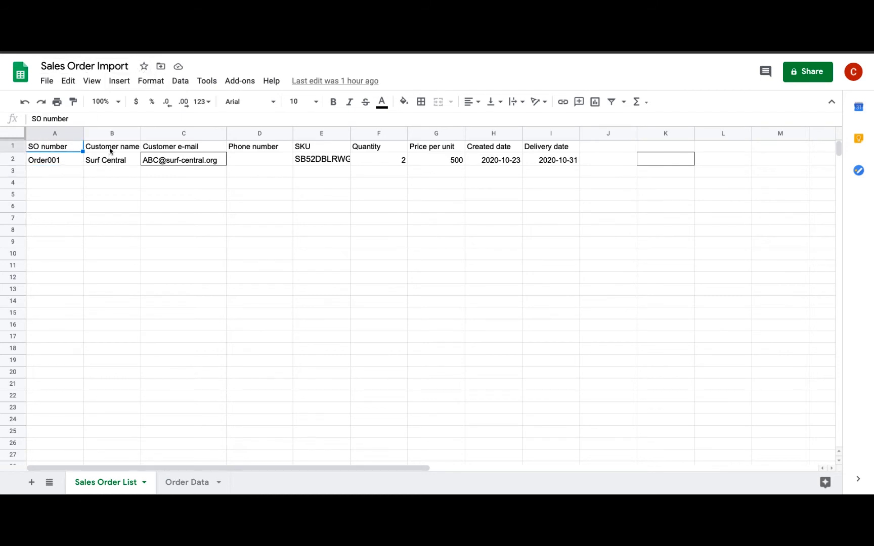
click(112, 147)
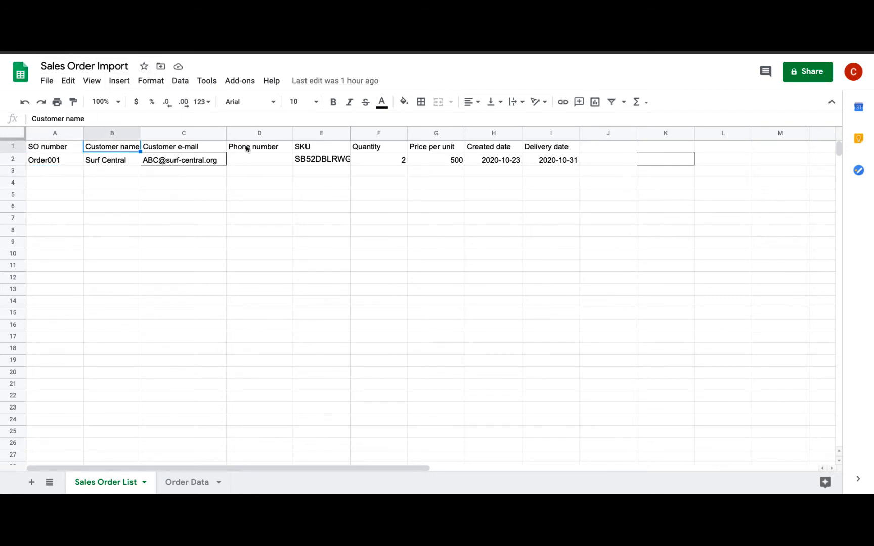
click(320, 146)
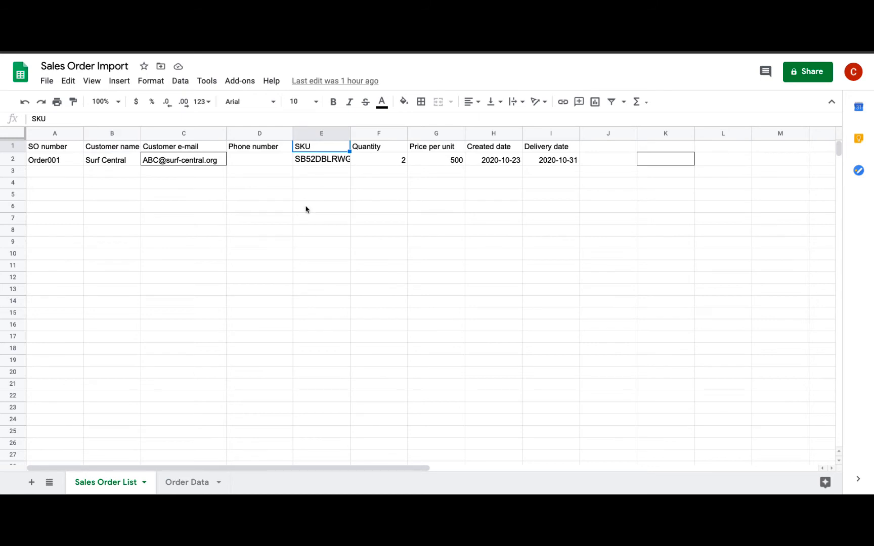
click(378, 146)
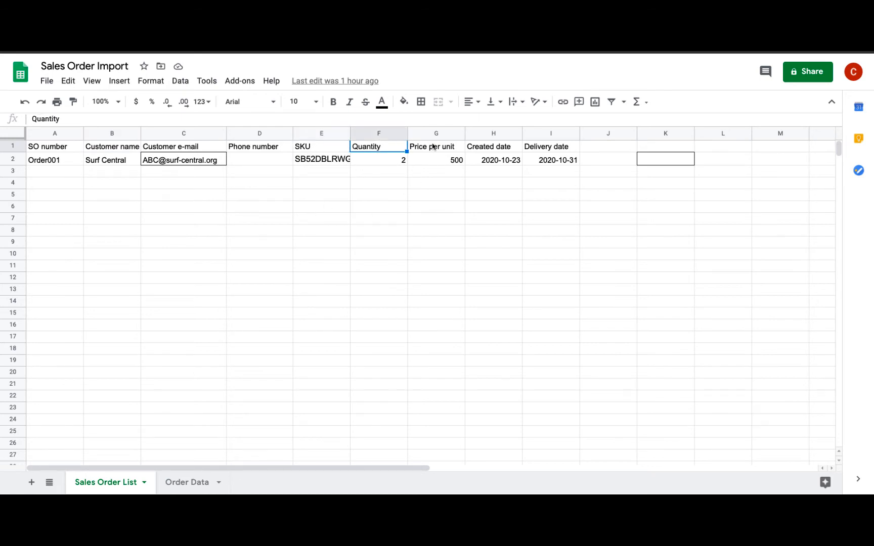
click(436, 145)
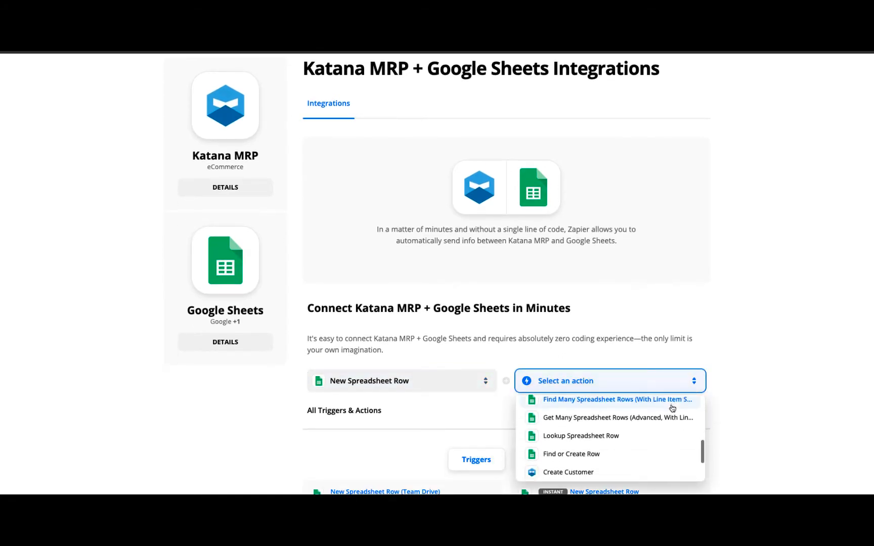
Pick Find or Create Customer as the Katana MRP action and connect the two apps into a Zap
scroll(down, 3)
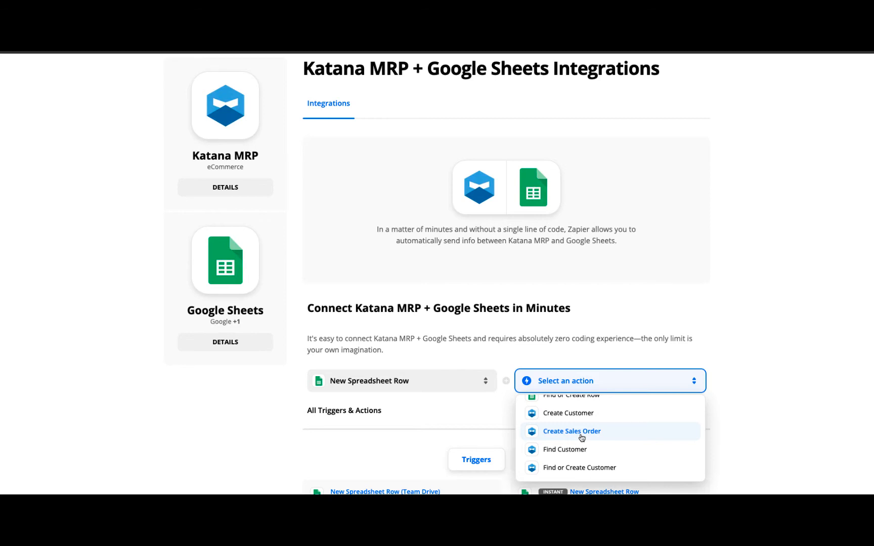
mouse_move(566, 474)
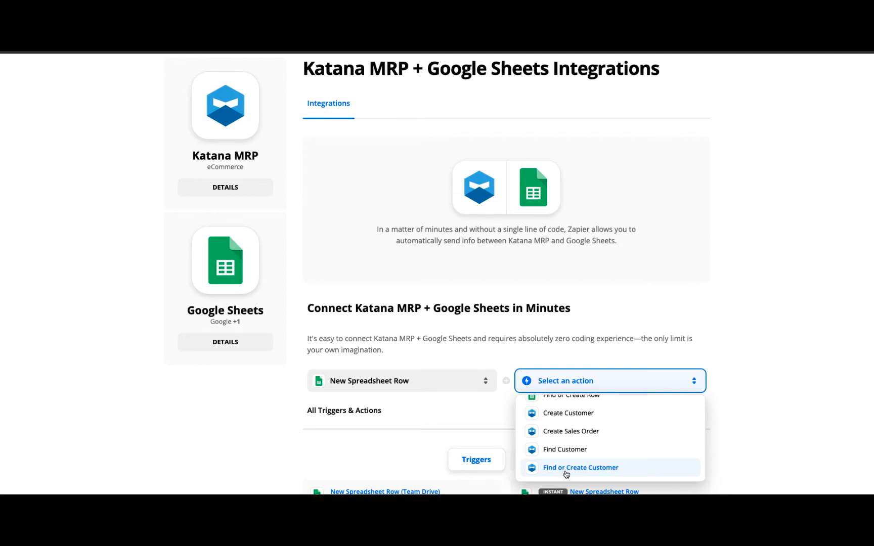
mouse_move(567, 472)
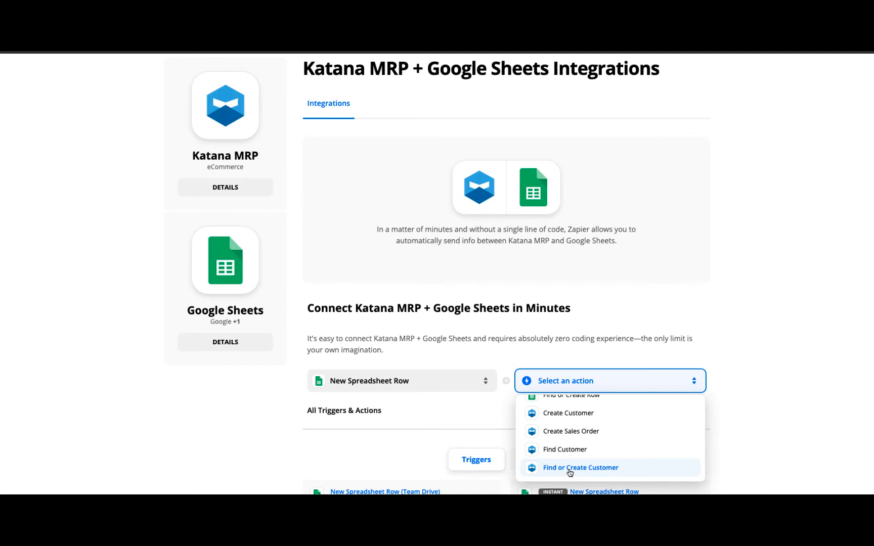
click(580, 467)
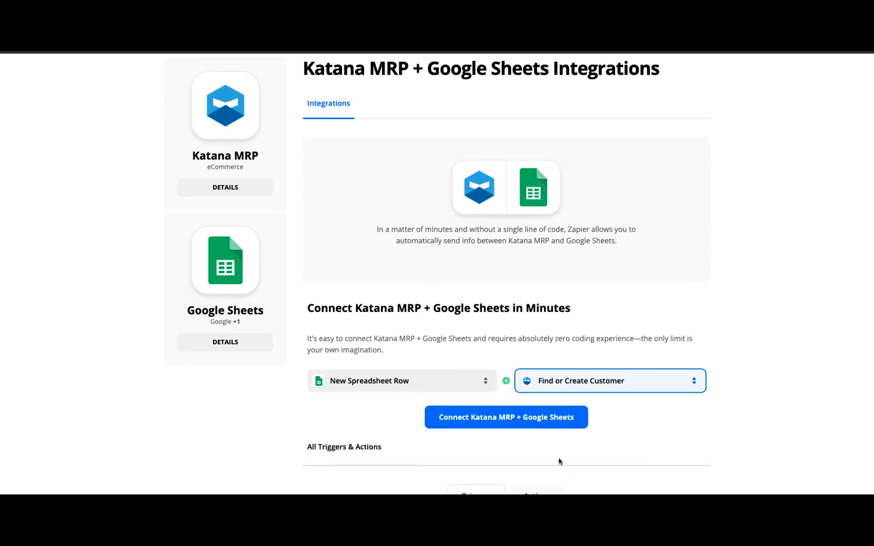
click(506, 416)
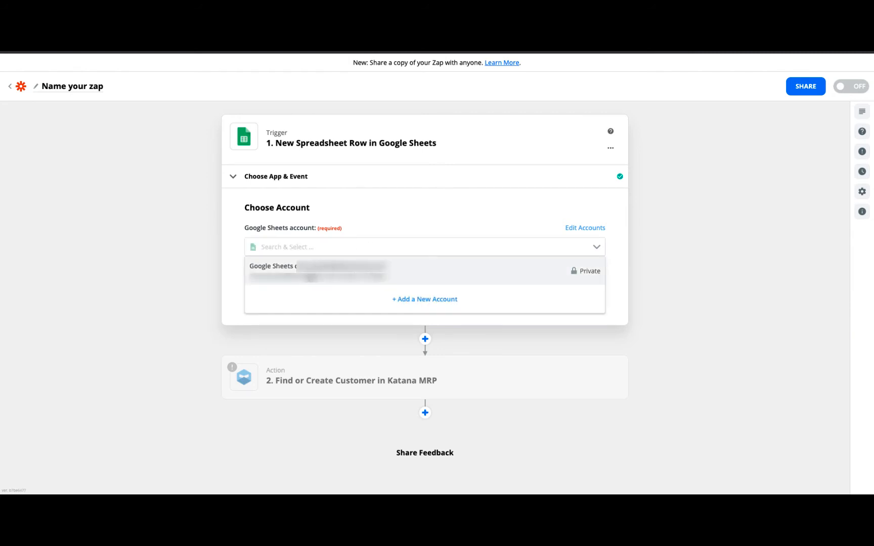
Use the connected Google Sheets account with spreadsheet Sales Order Import, worksheet Sales Order List
click(318, 271)
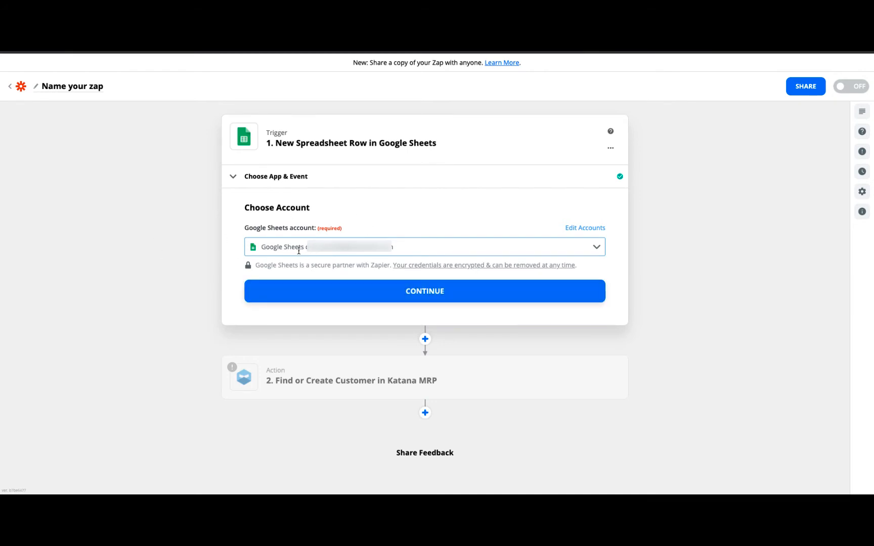
click(424, 292)
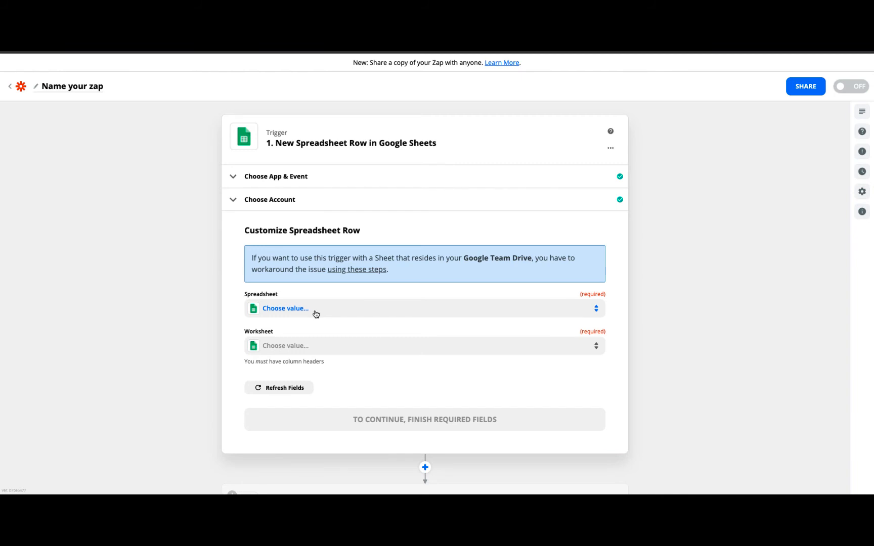
click(286, 309)
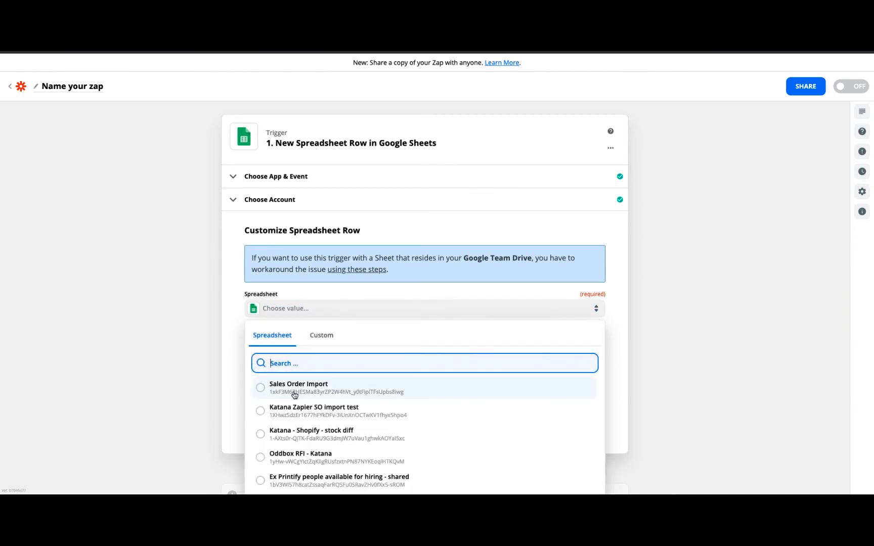
click(298, 388)
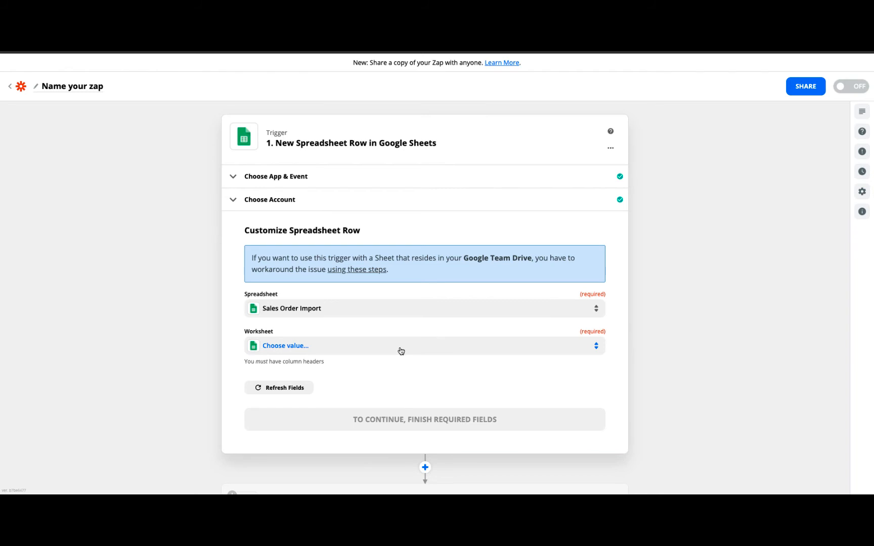
click(424, 346)
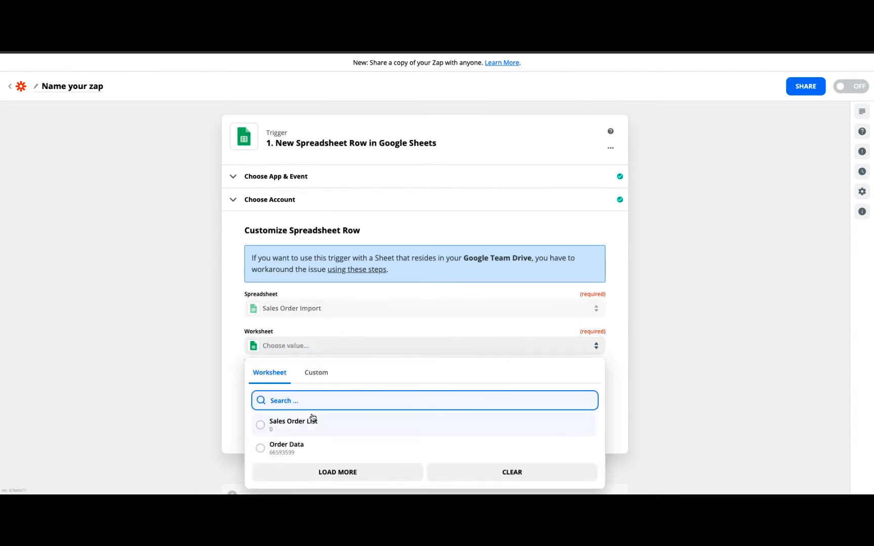
click(293, 425)
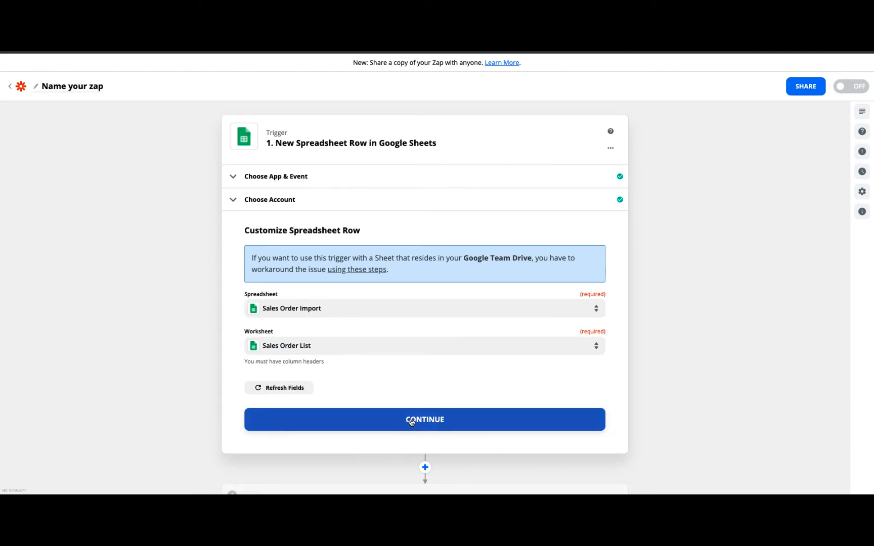
click(424, 419)
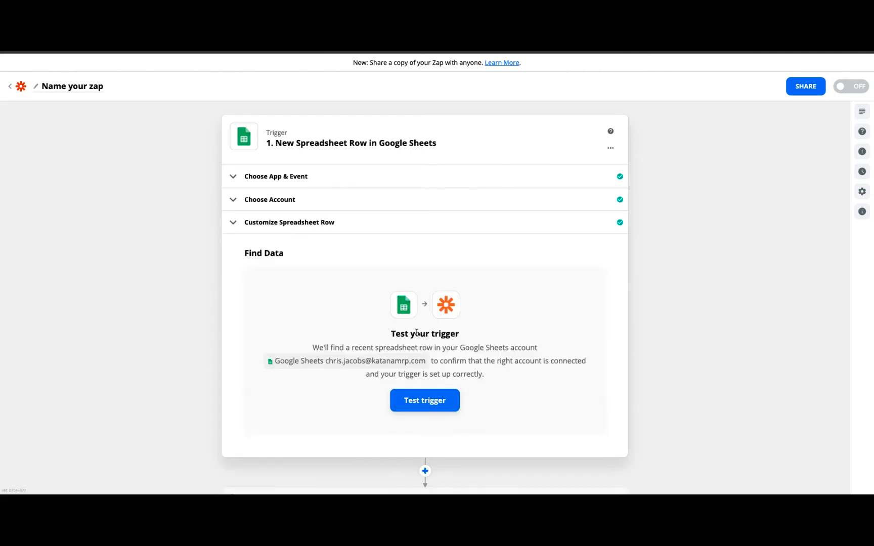
mouse_move(424, 401)
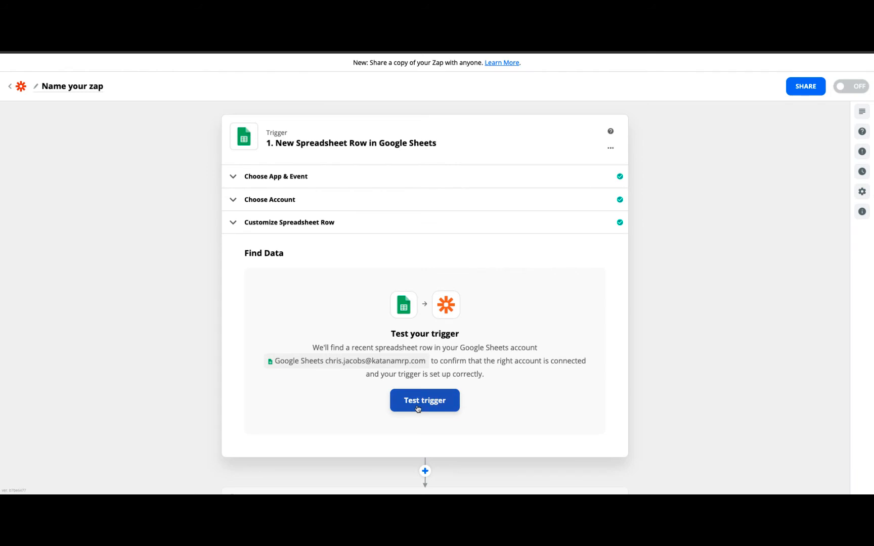
Run the trigger test to fetch the Order001 sample row and continue to the action
click(423, 401)
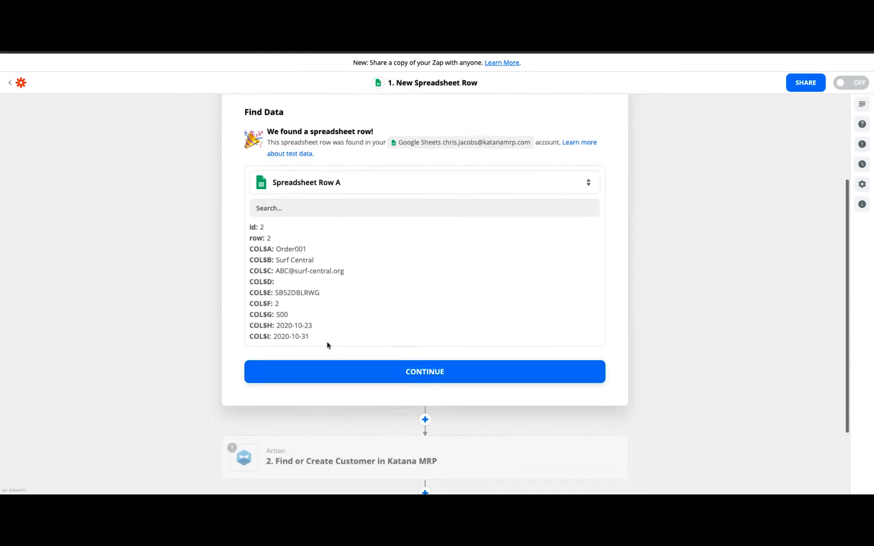
click(424, 372)
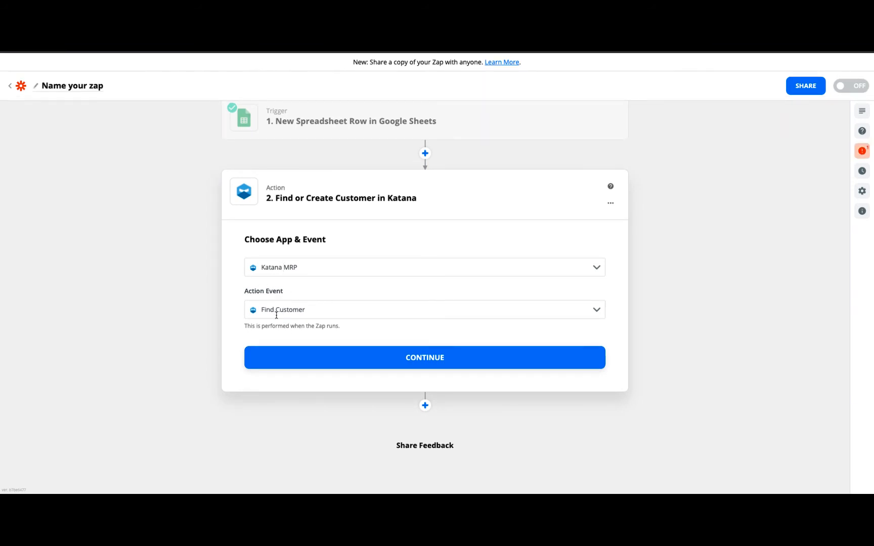
Confirm the Find or Create Customer event and select the connected Katana MRP account
click(423, 357)
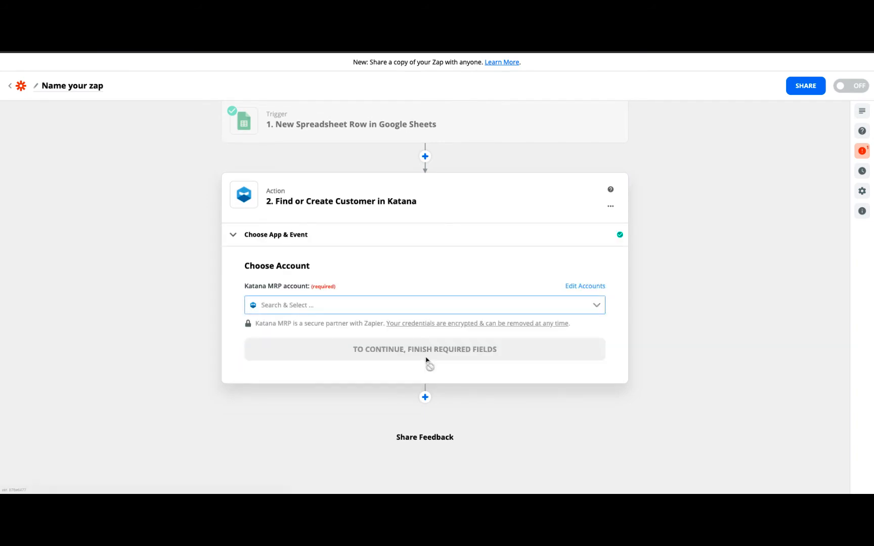
click(423, 304)
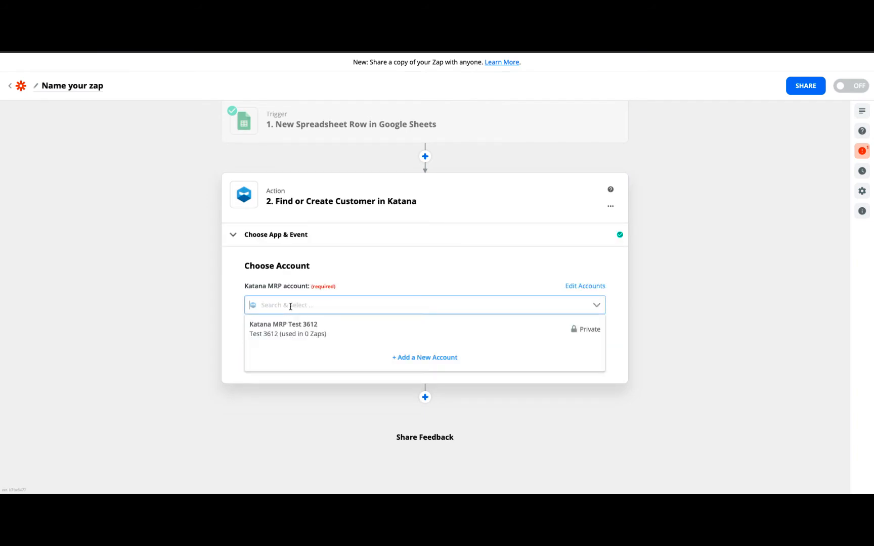
click(282, 329)
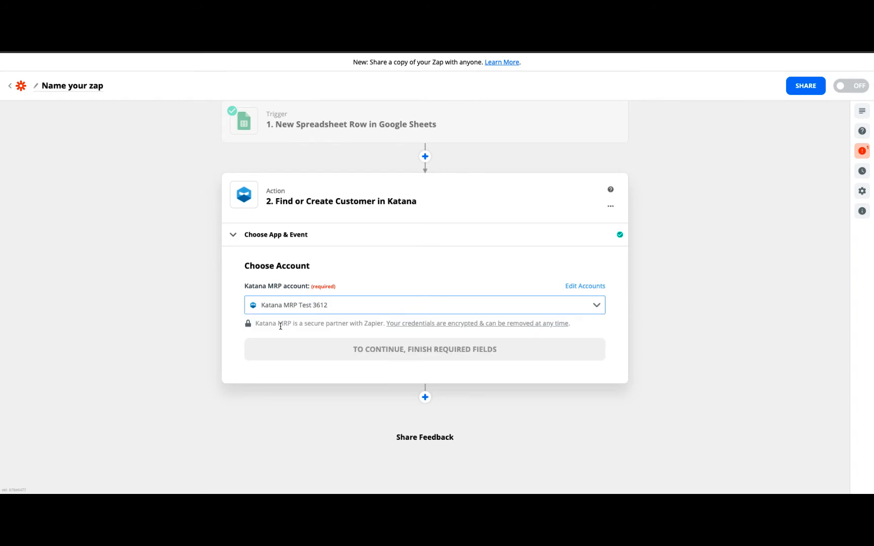
click(425, 349)
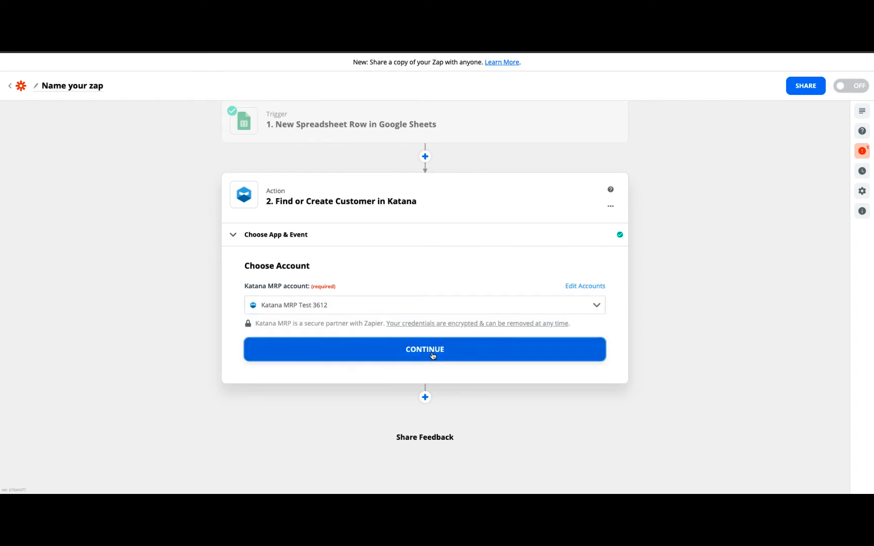
click(424, 349)
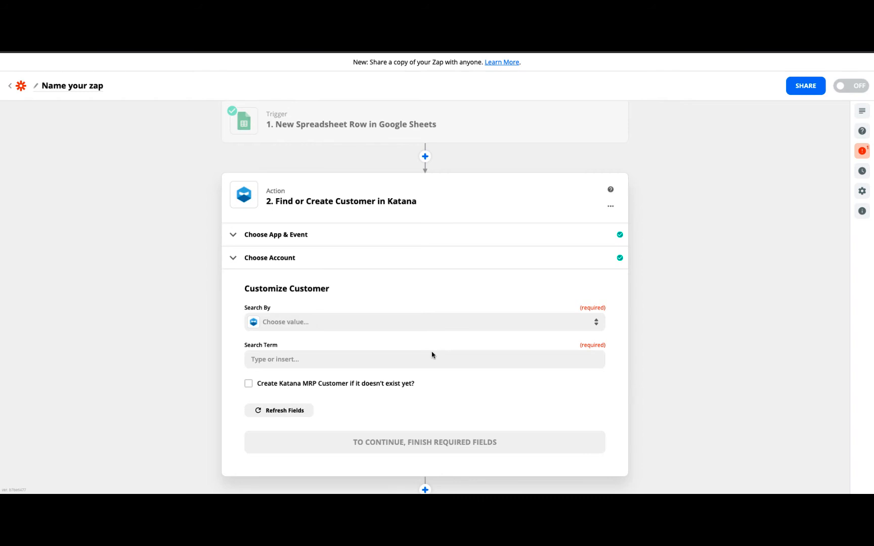
mouse_move(329, 343)
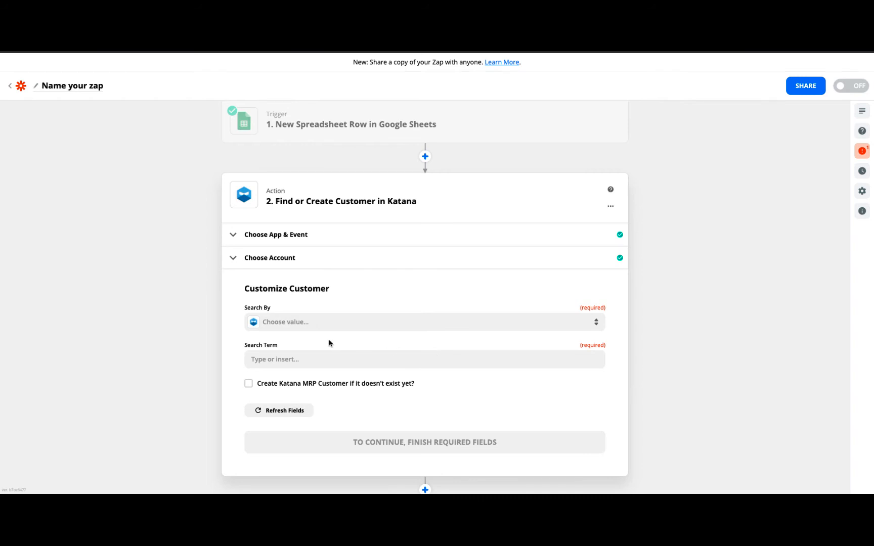
Search customers by E-mail address using the sheet's Customer e-mail, with Create customer enabled
click(423, 322)
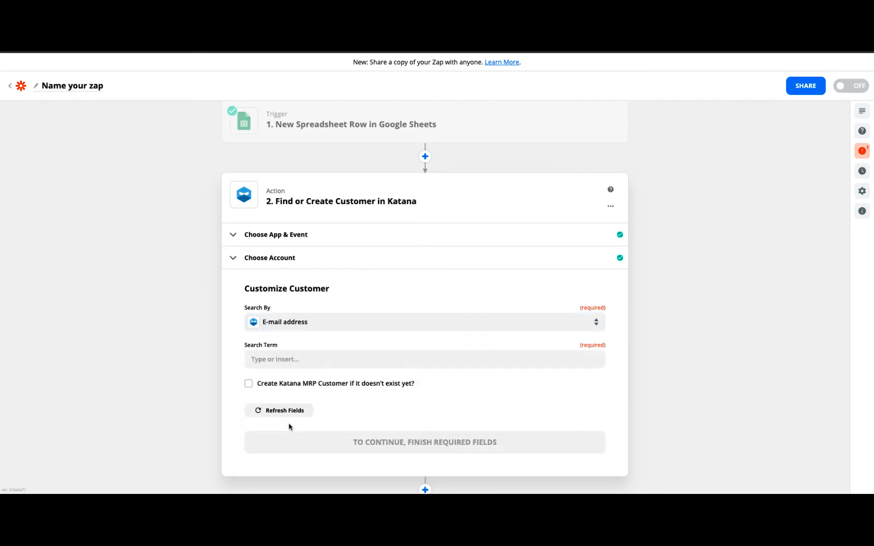
click(424, 359)
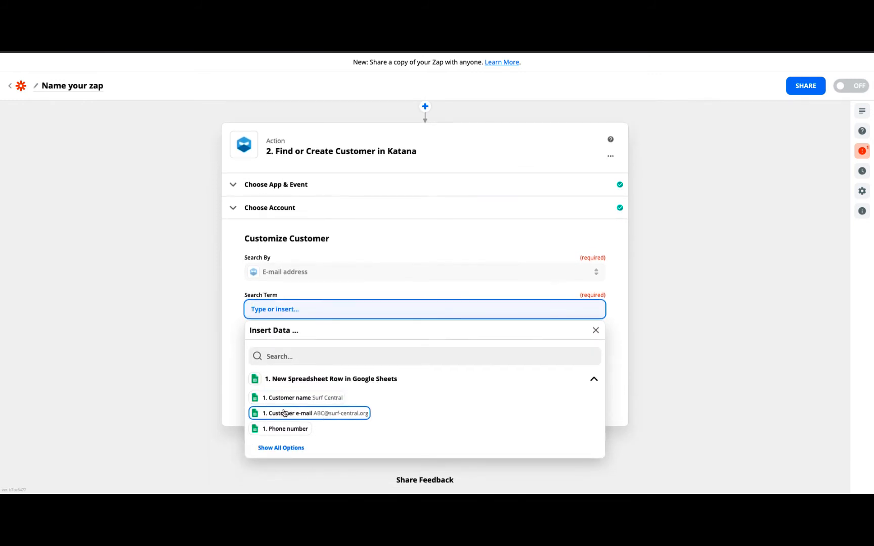
mouse_move(301, 416)
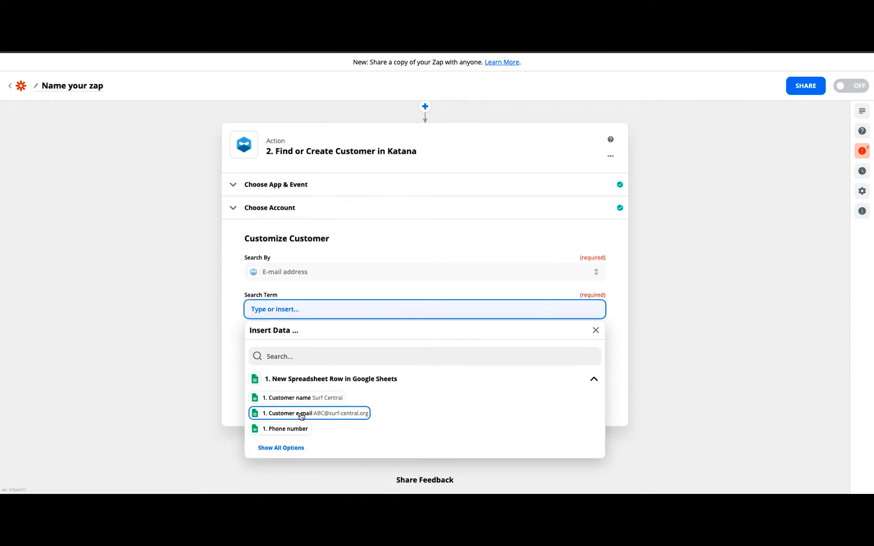
click(308, 412)
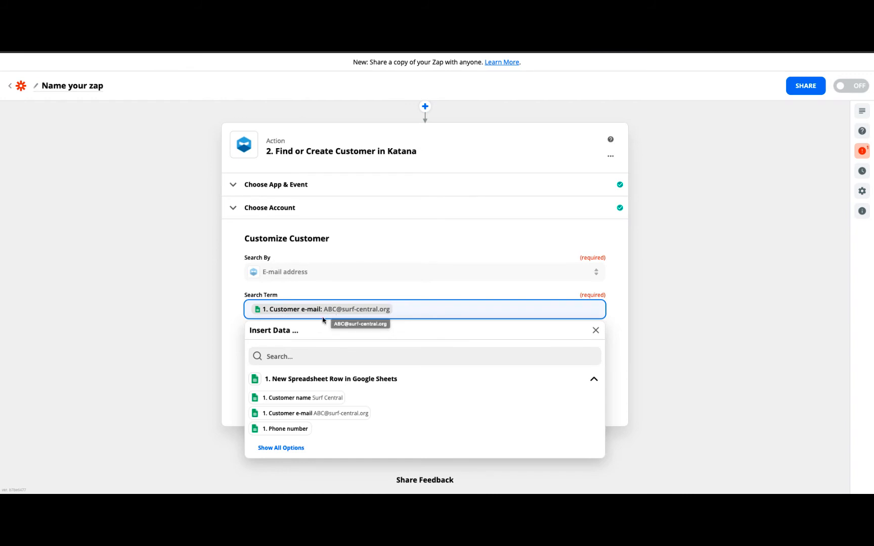
click(595, 329)
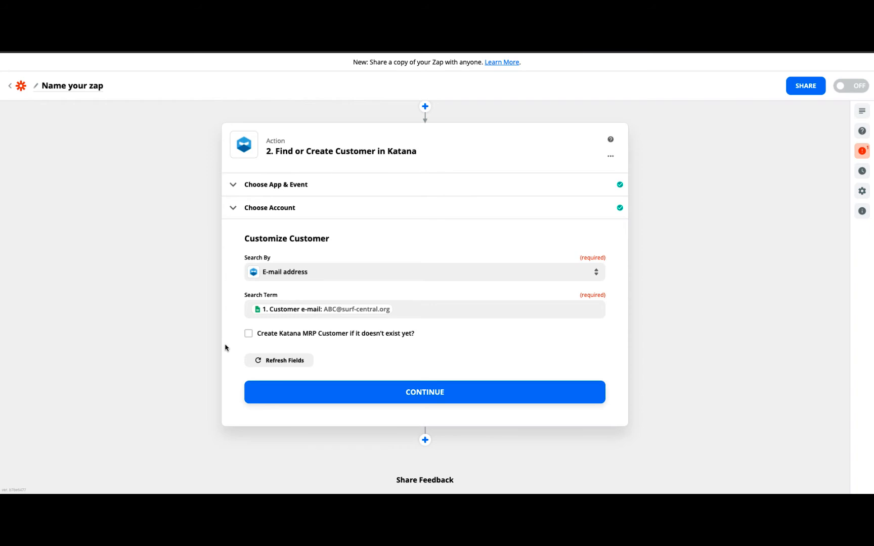
mouse_move(249, 342)
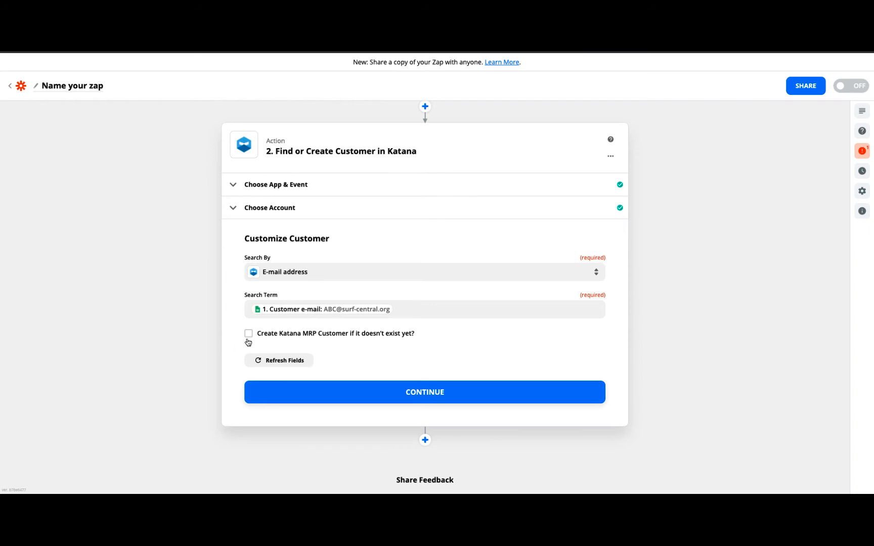
mouse_move(263, 339)
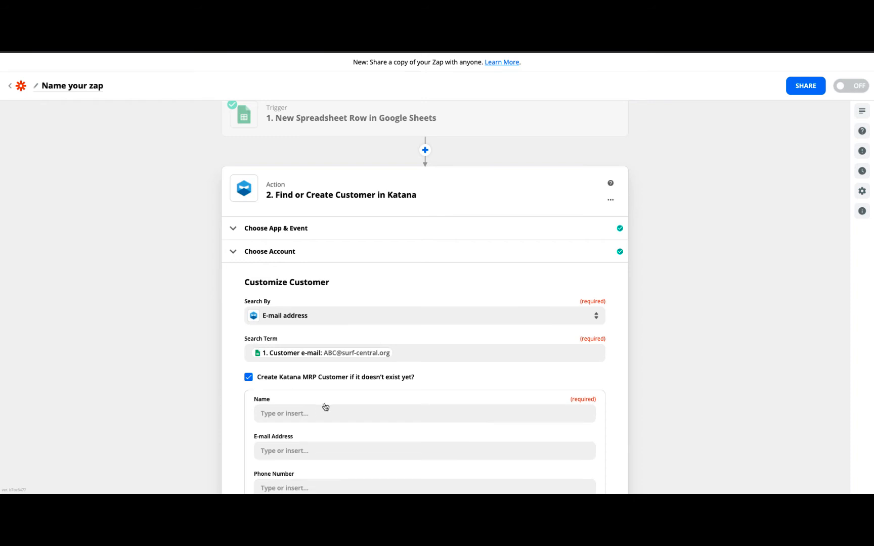
scroll(down, 3)
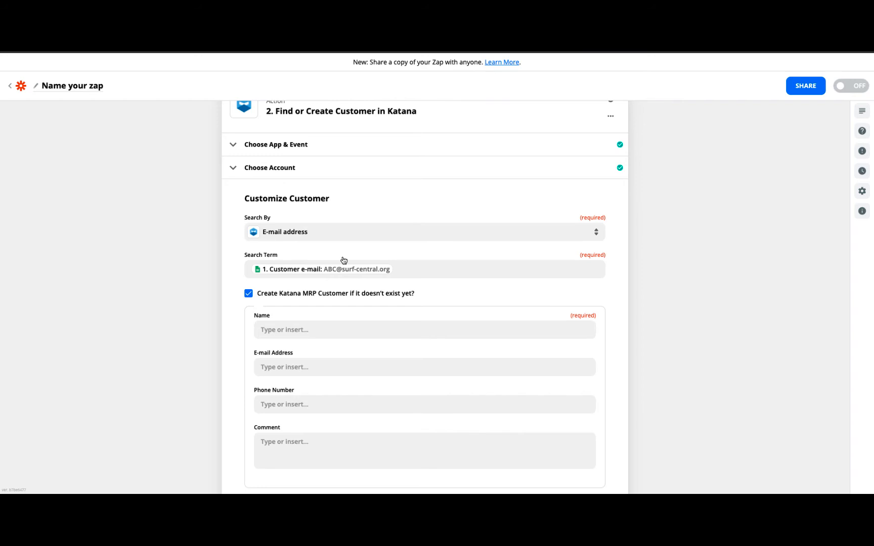
click(423, 329)
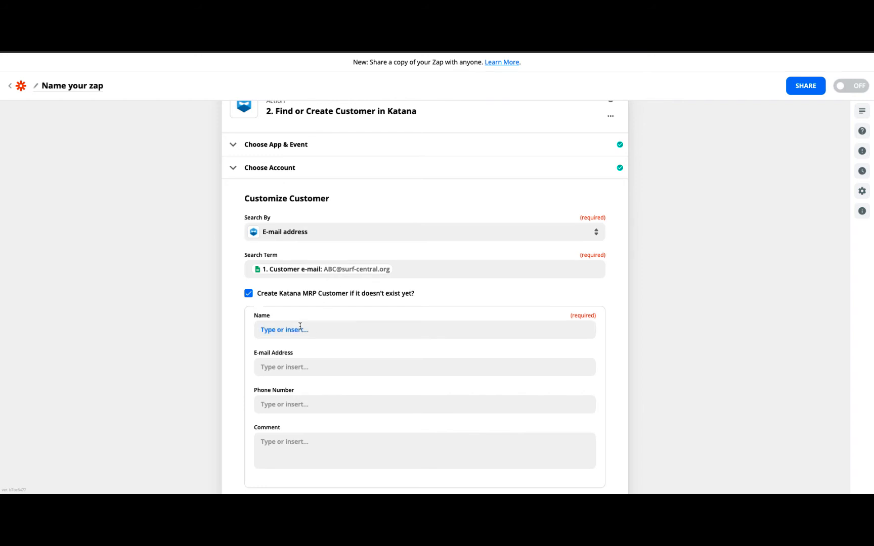
Map Customer name, Customer e-mail and Phone number into the new customer's fields, leaving Comment empty
click(424, 330)
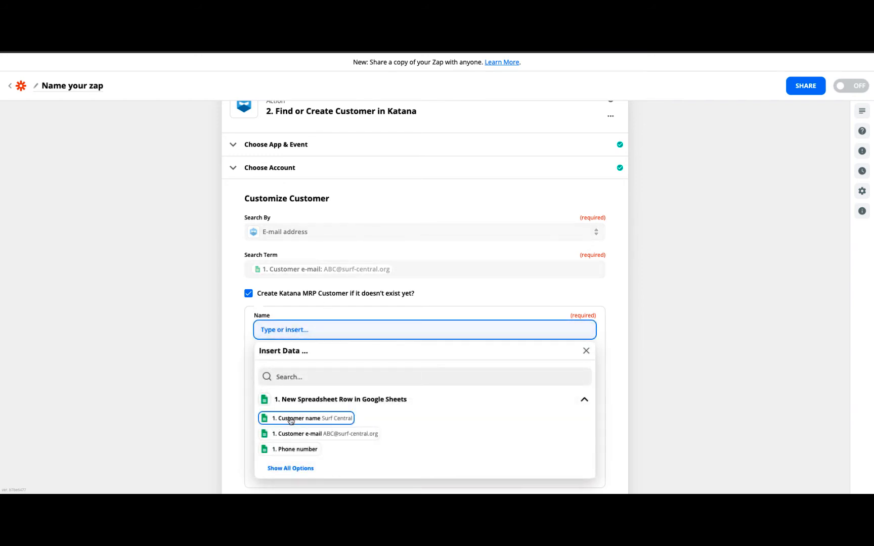
click(305, 418)
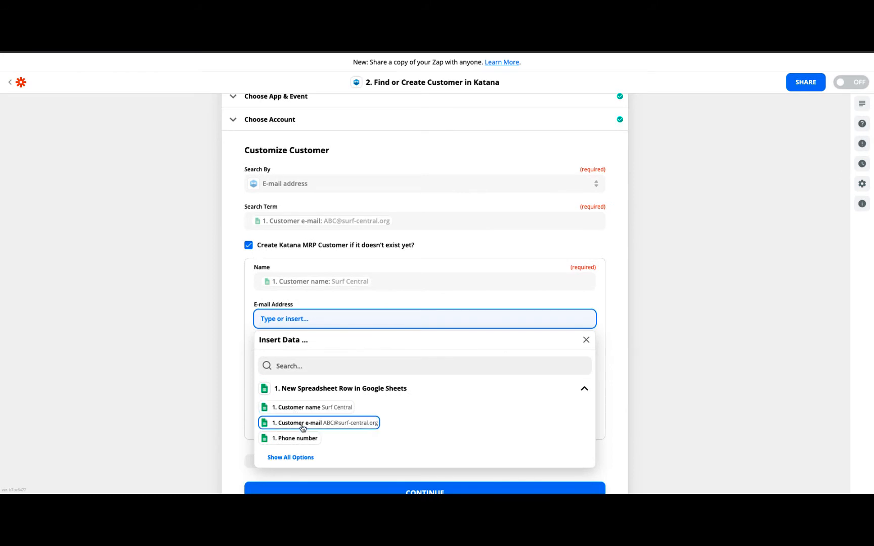
click(302, 423)
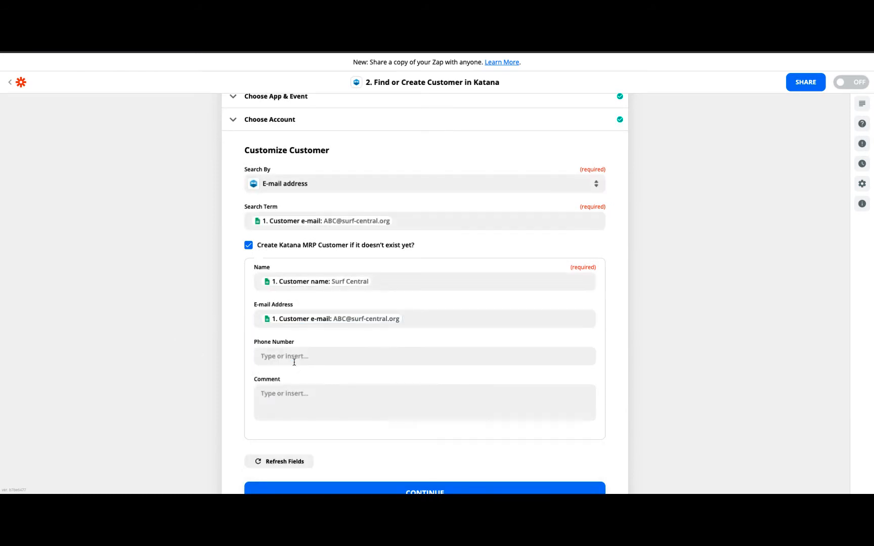
click(424, 356)
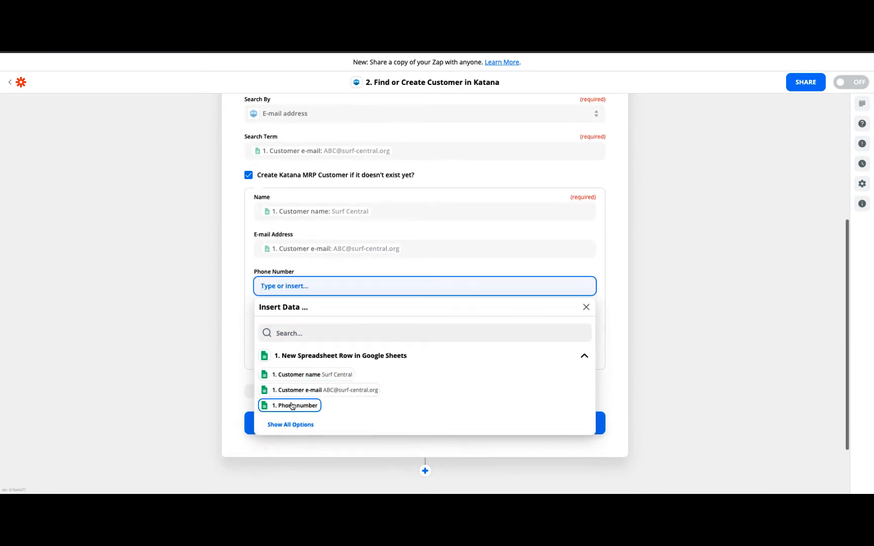
click(294, 406)
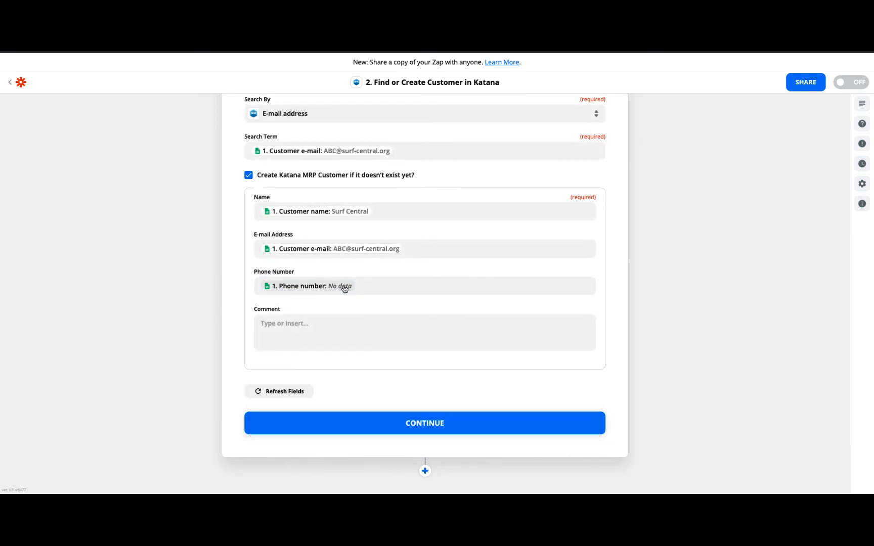
click(424, 333)
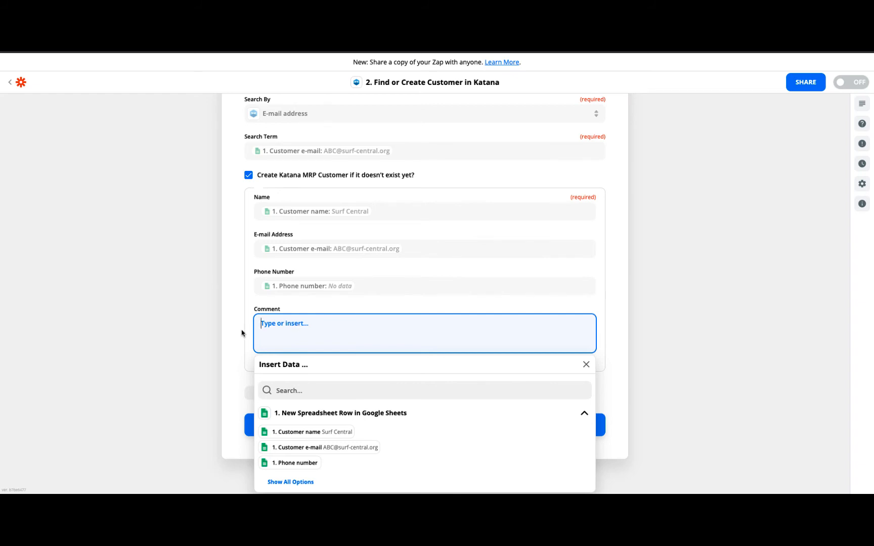
click(586, 364)
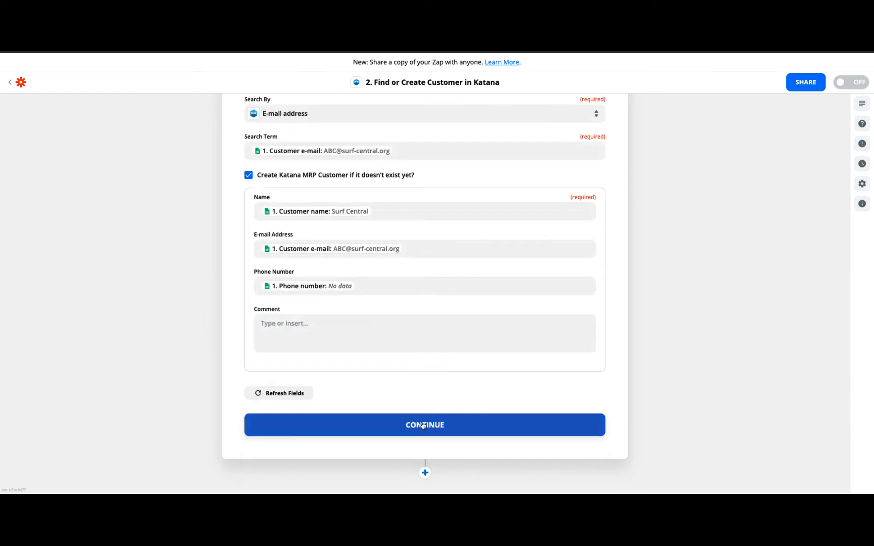
Continue to the customer step's test and run it for the Surf Central record
click(424, 425)
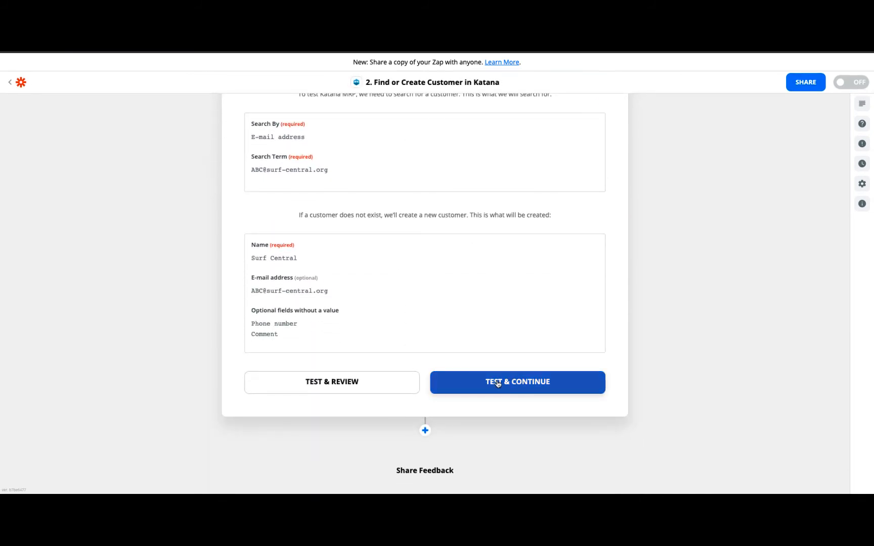
mouse_move(516, 382)
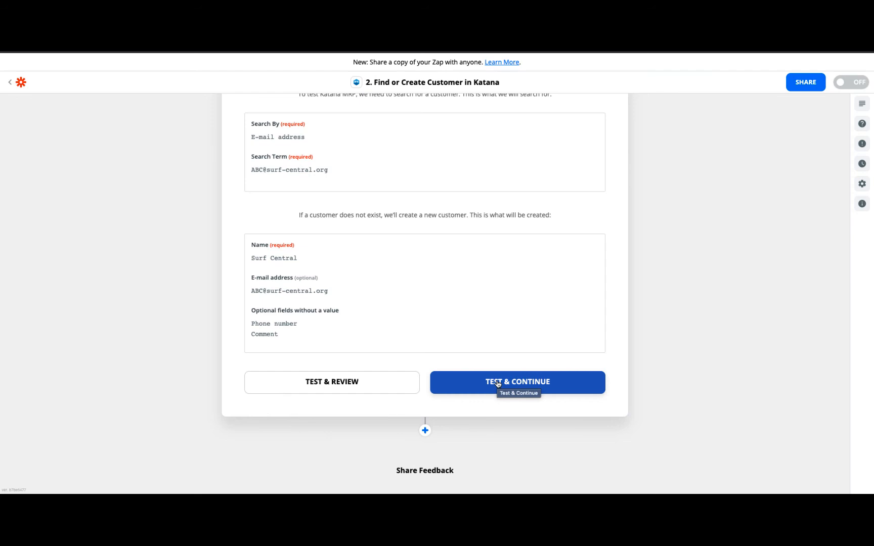
mouse_move(471, 389)
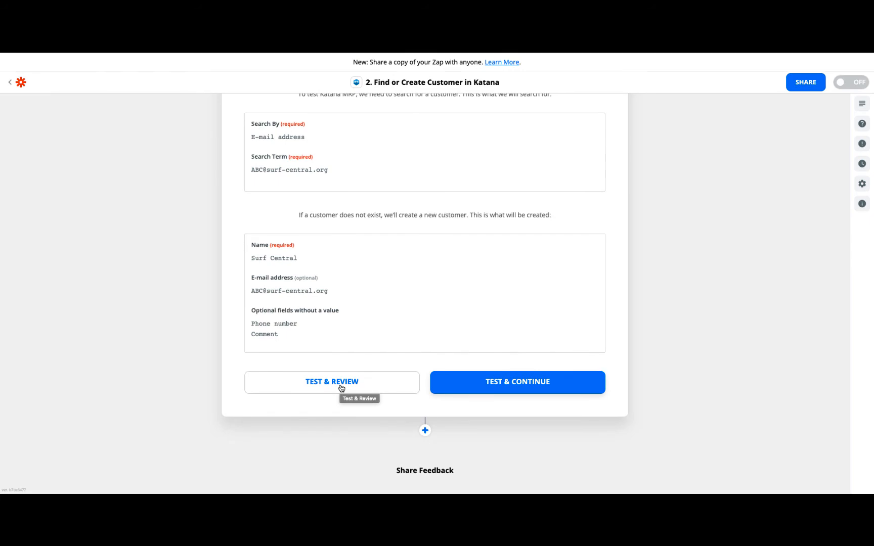
mouse_move(331, 388)
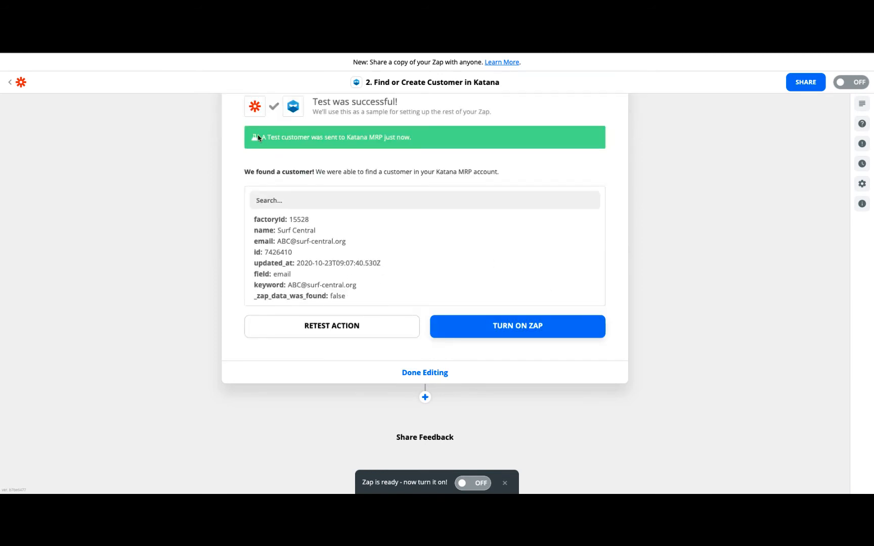
mouse_move(429, 142)
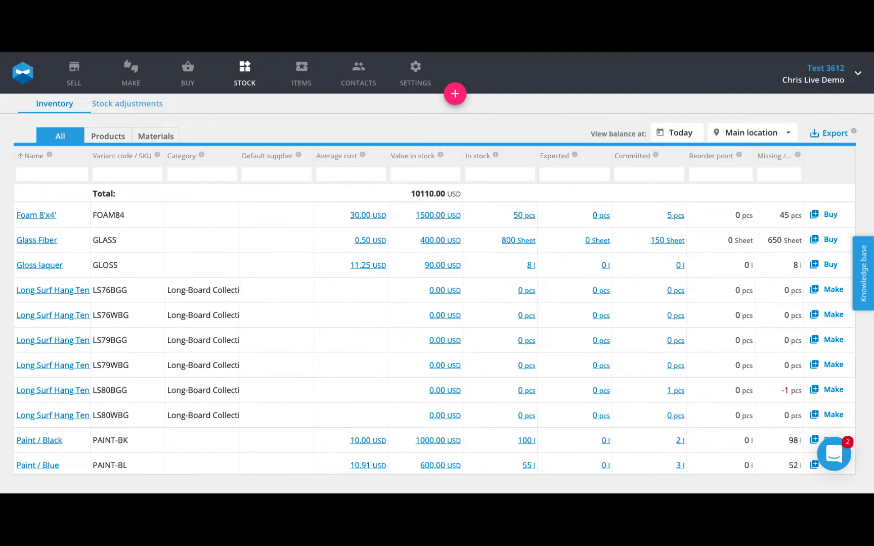
Show the Contacts list in Katana MRP to look for Surf Central
click(358, 73)
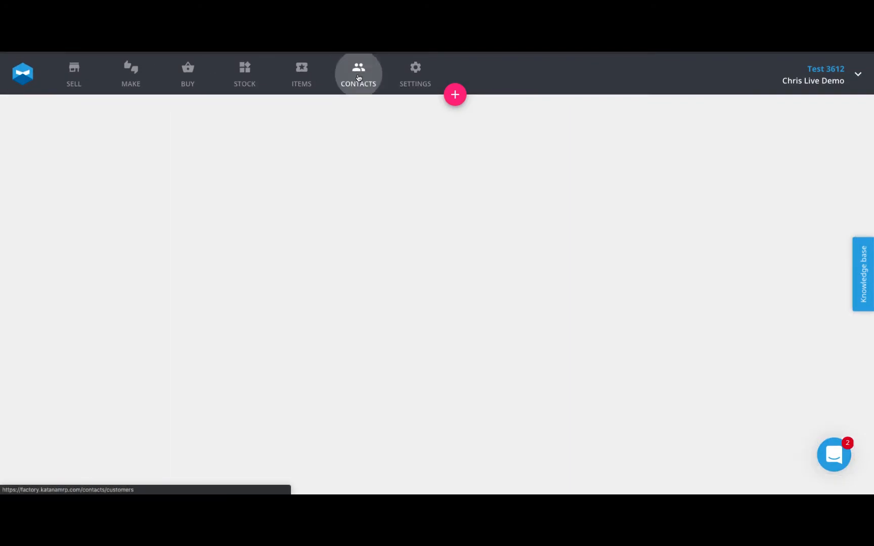
click(358, 73)
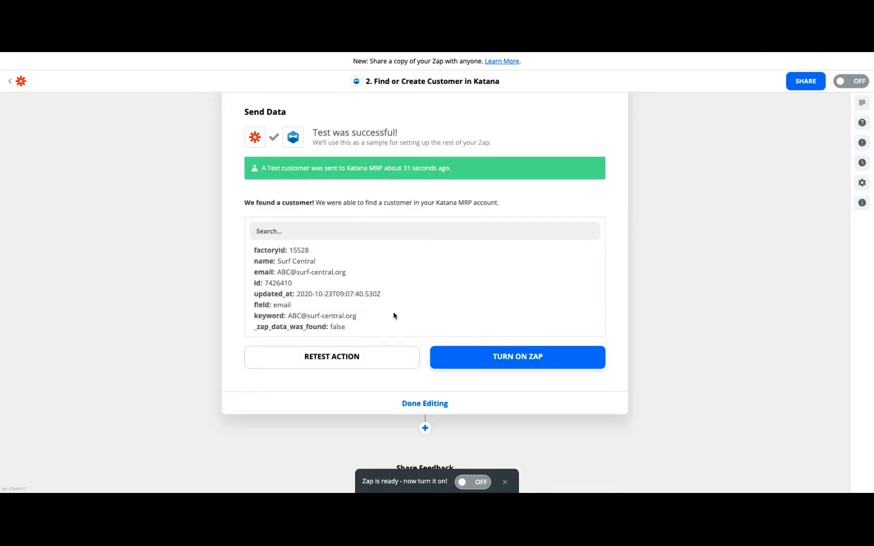
mouse_move(313, 291)
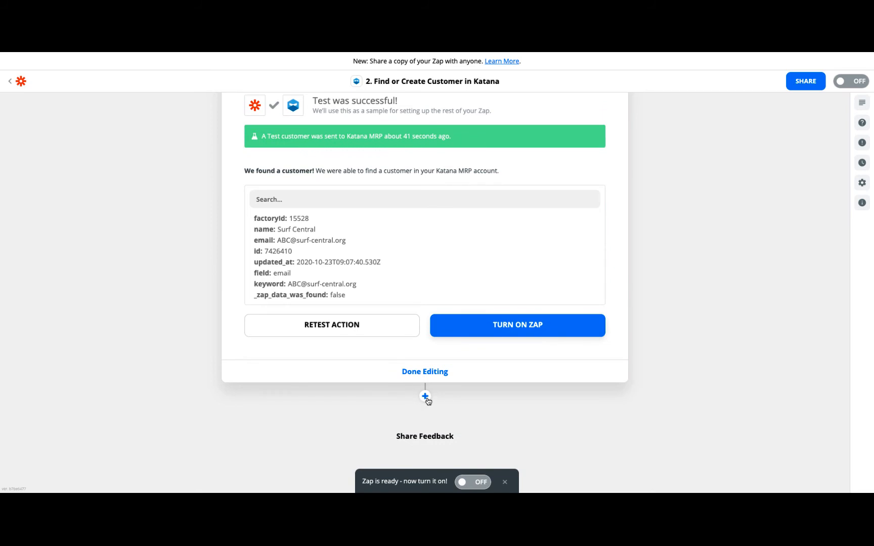
Add a Katana MRP step with the Create Sales Order event and continue to its account
click(425, 397)
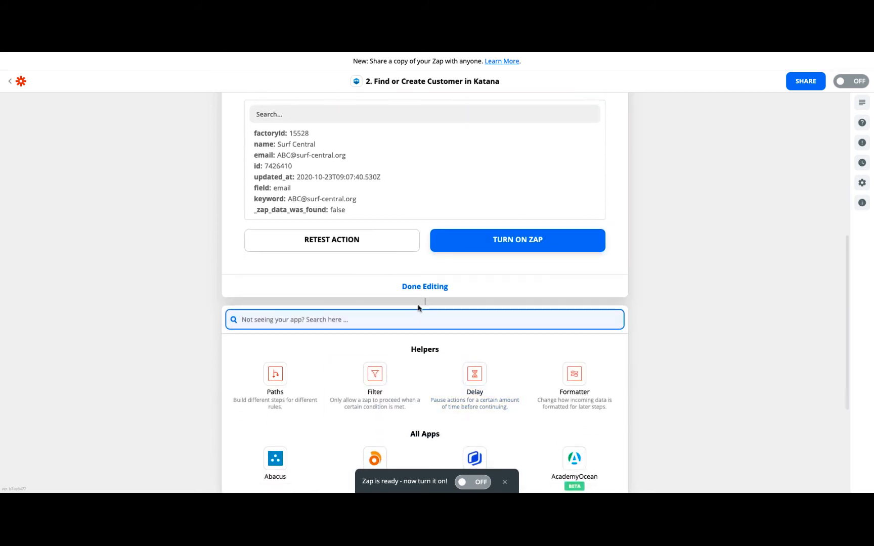
text(katana)
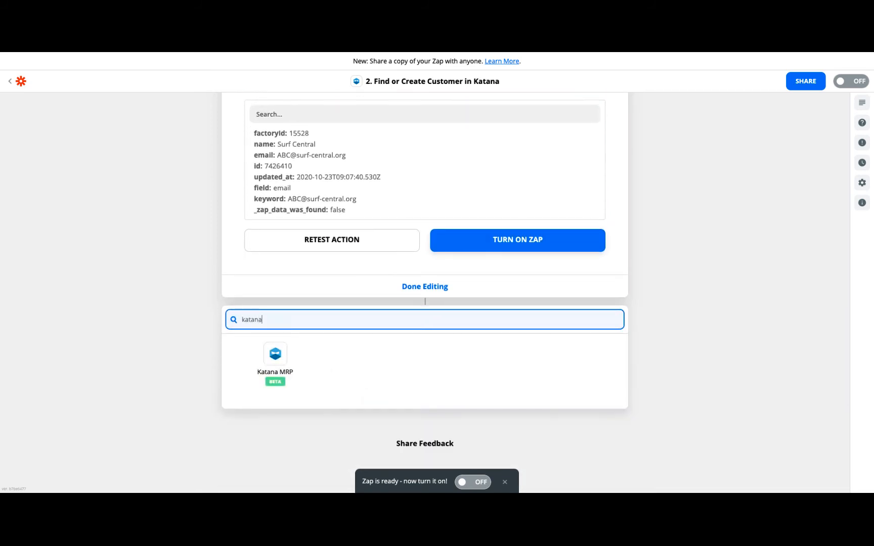
click(275, 359)
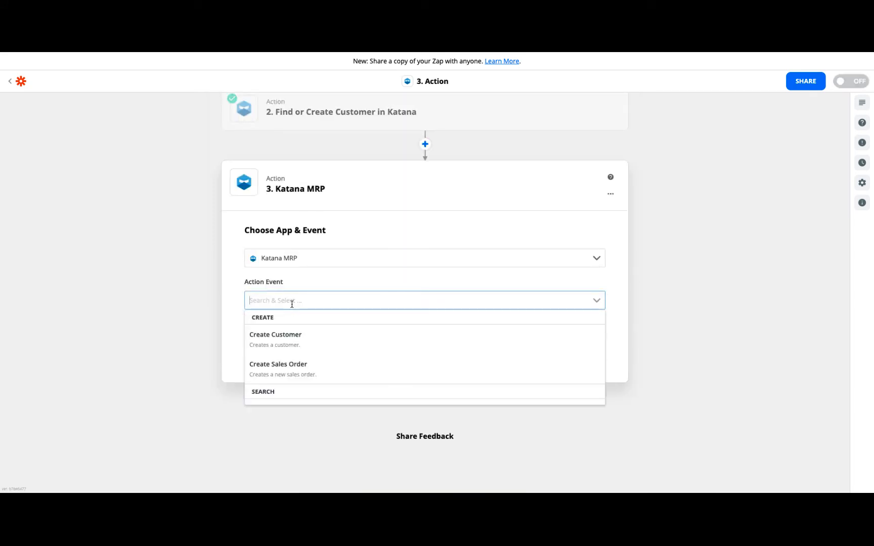
click(278, 369)
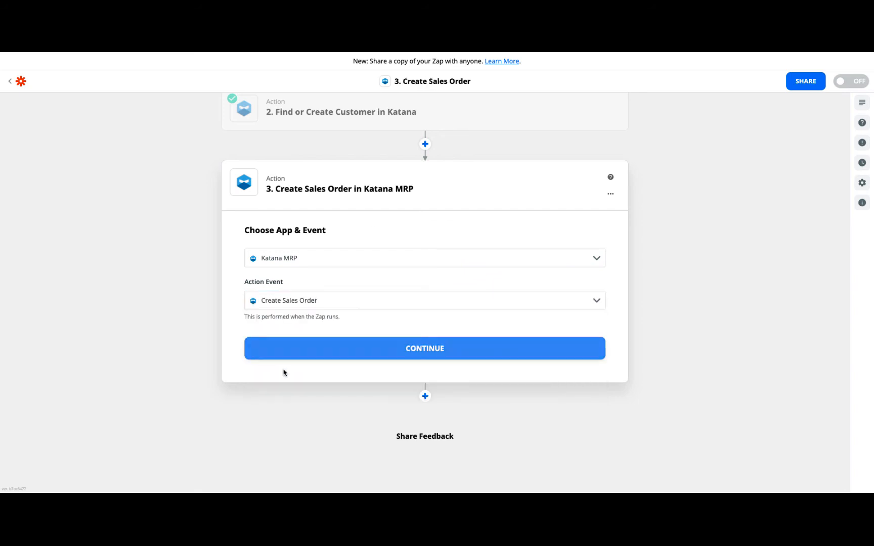
click(425, 348)
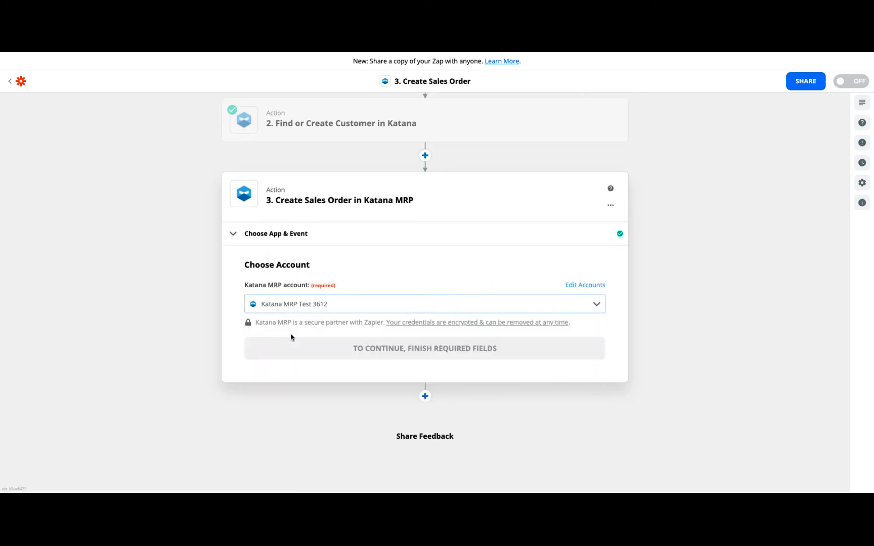
Confirm the Katana account and map Customer ID to the ID found by the customer lookup step
click(424, 348)
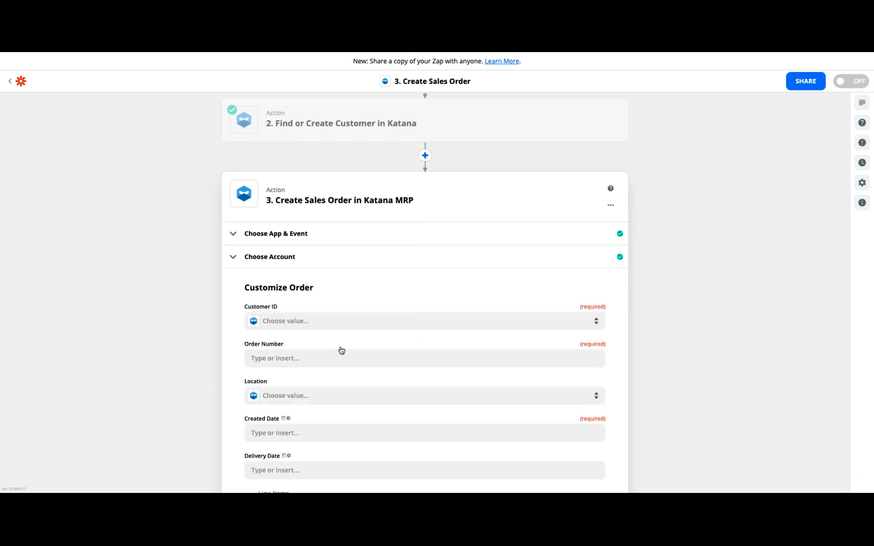
click(423, 320)
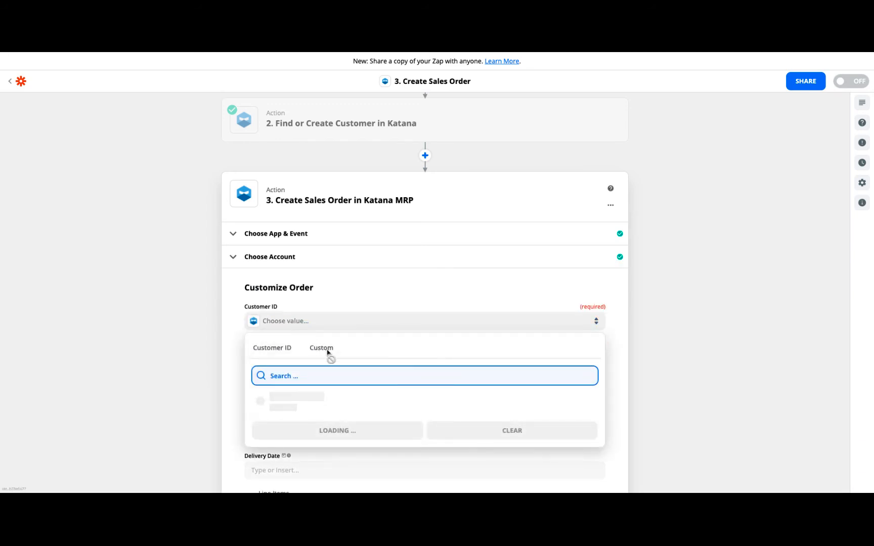
click(321, 347)
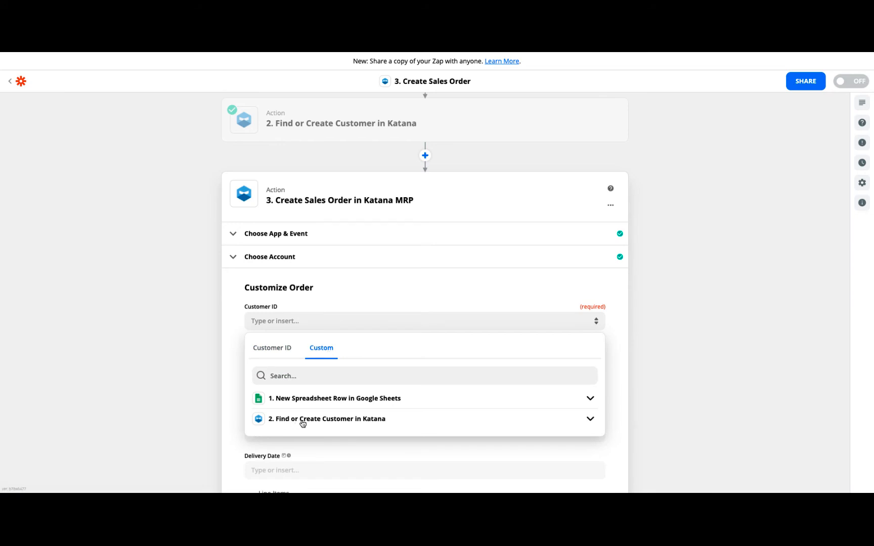
click(327, 419)
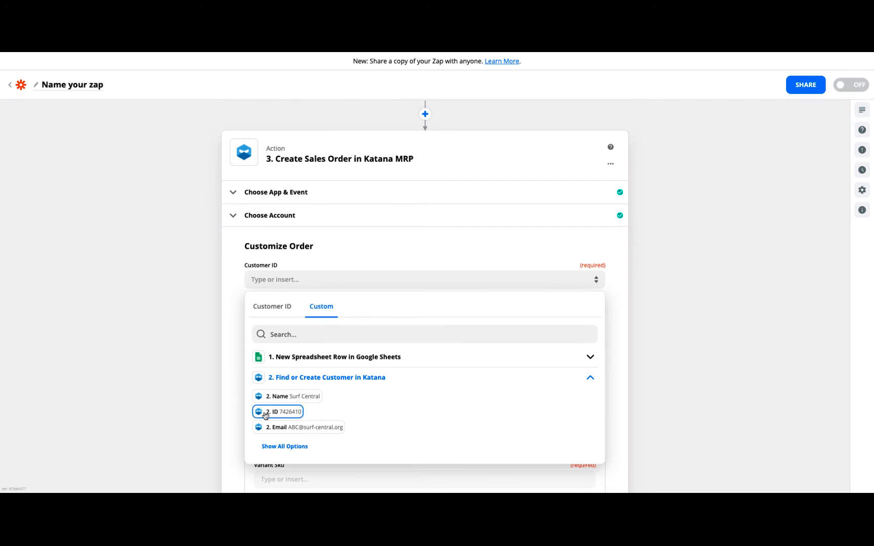
click(277, 411)
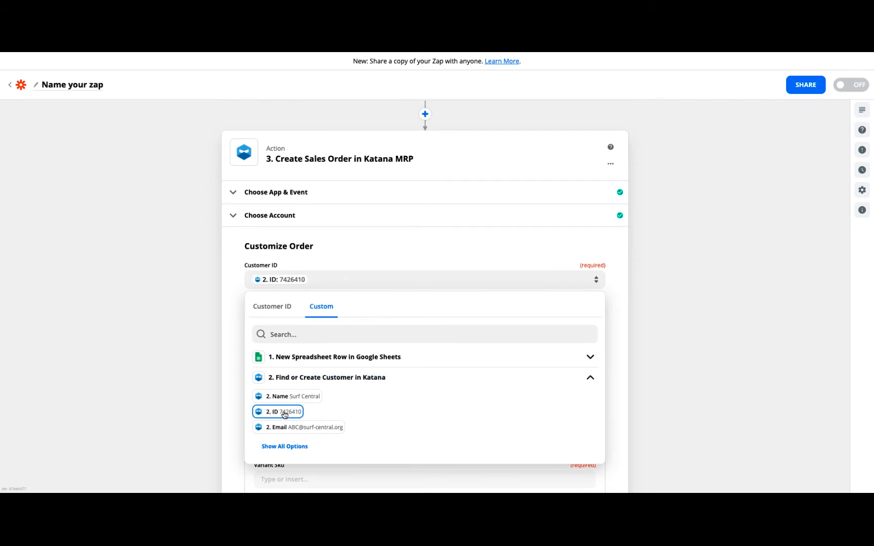
Map Order Number to the sheet's SO number and set Location to Main location
scroll(down, 3)
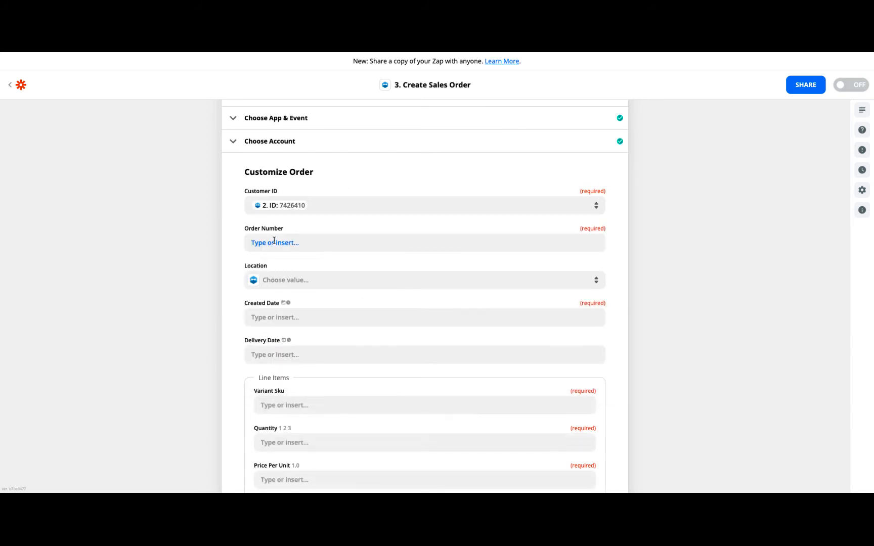
click(424, 243)
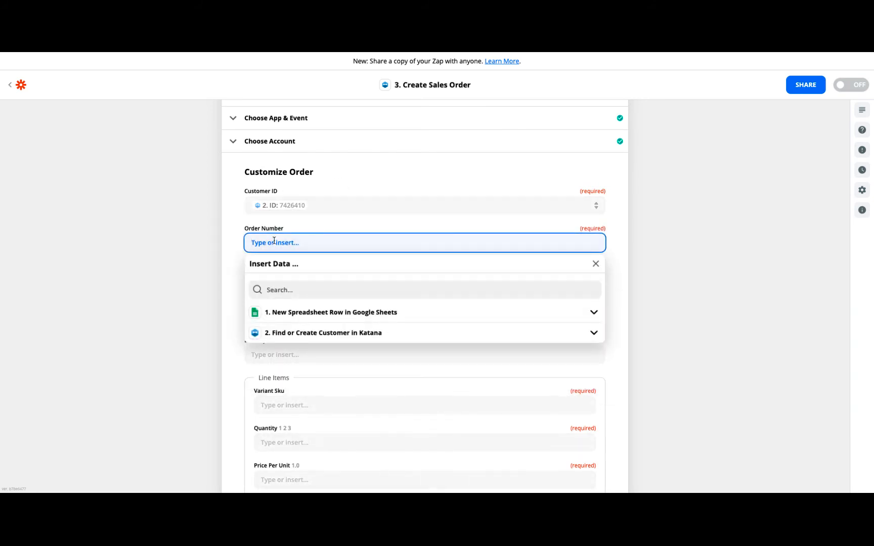
scroll(down, 3)
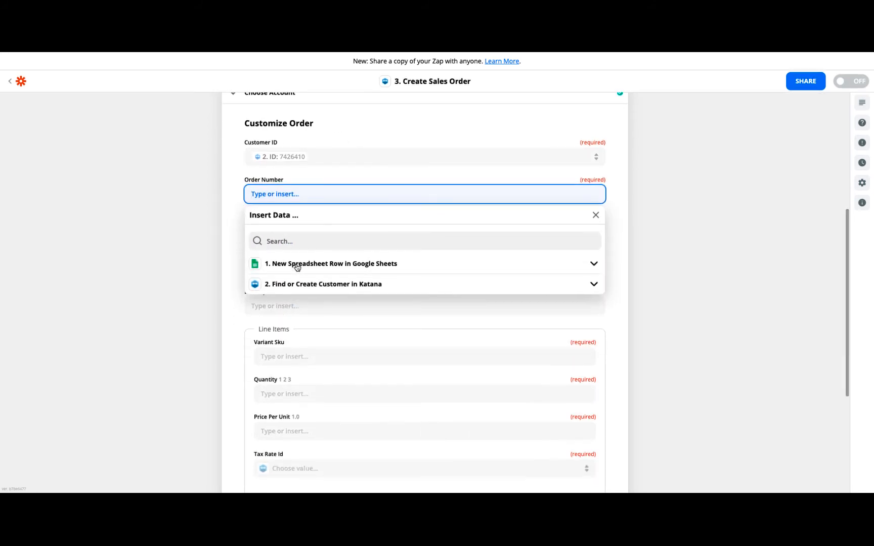
click(329, 263)
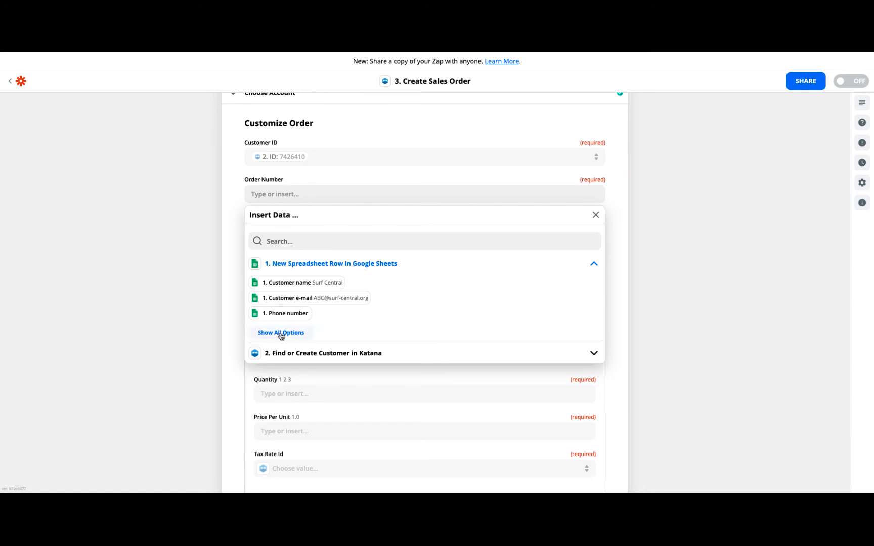
click(281, 333)
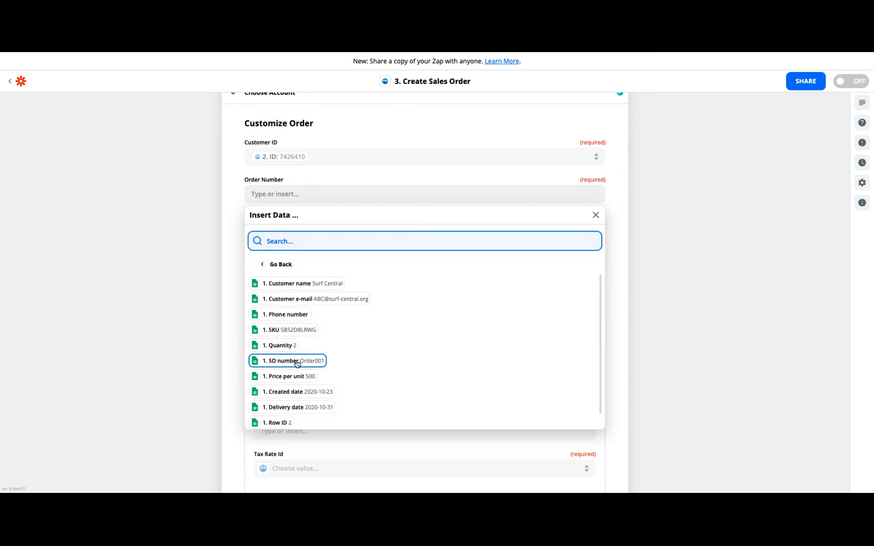
click(295, 361)
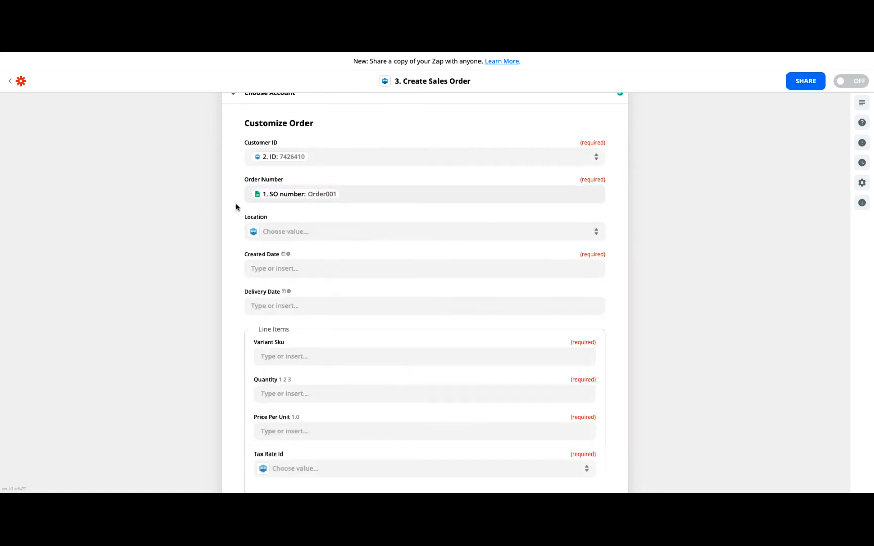
click(424, 231)
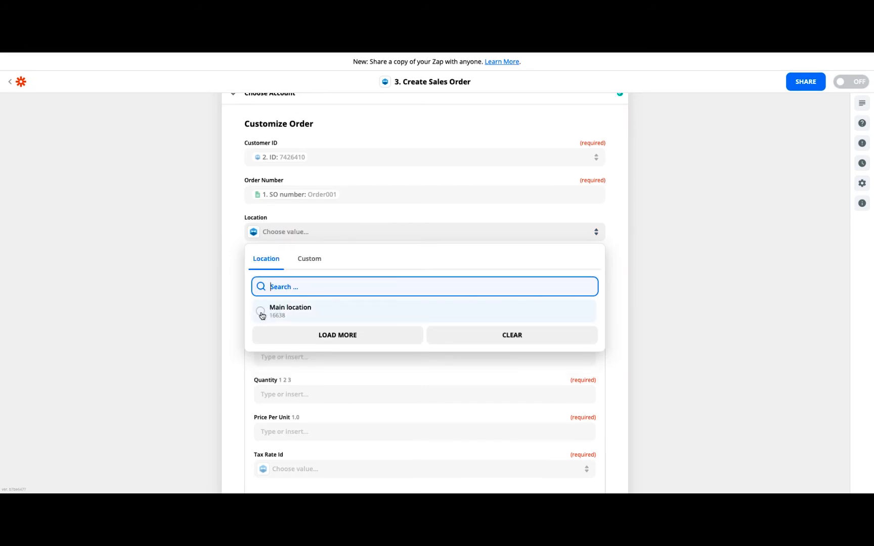
click(290, 311)
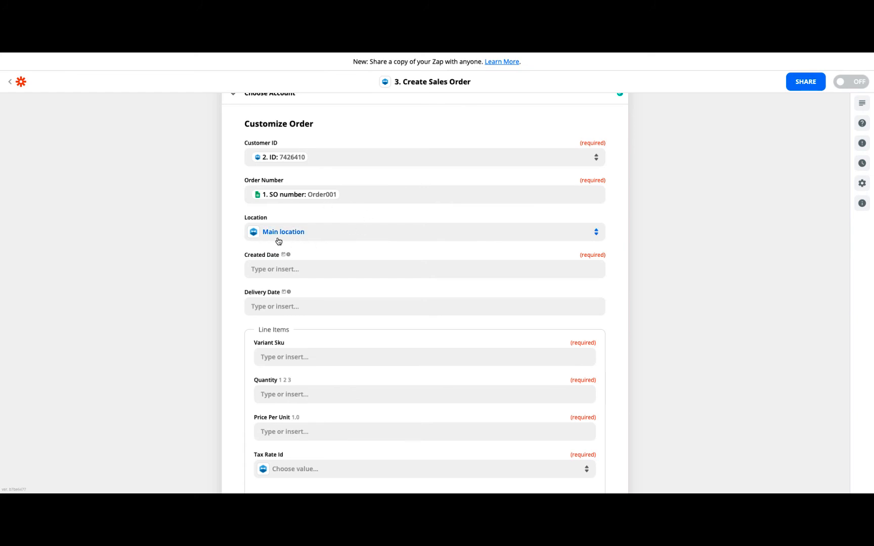
mouse_move(287, 236)
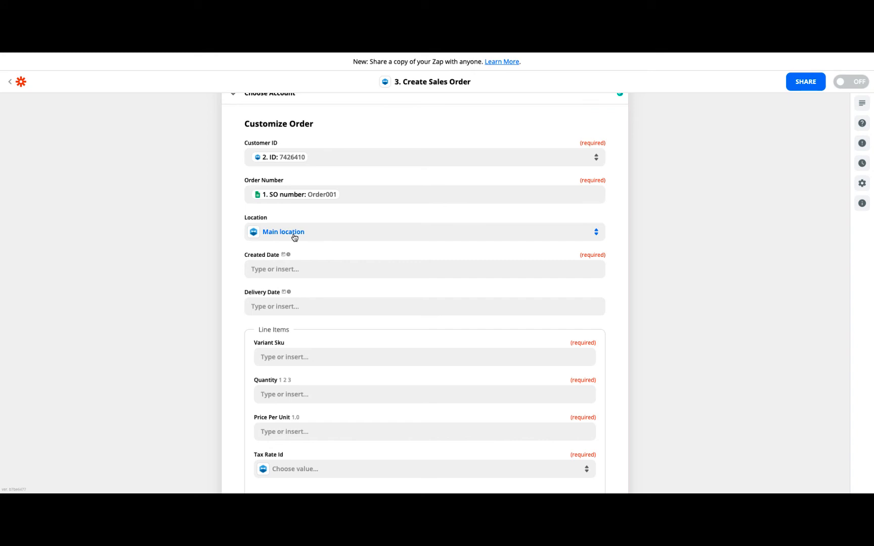
mouse_move(343, 231)
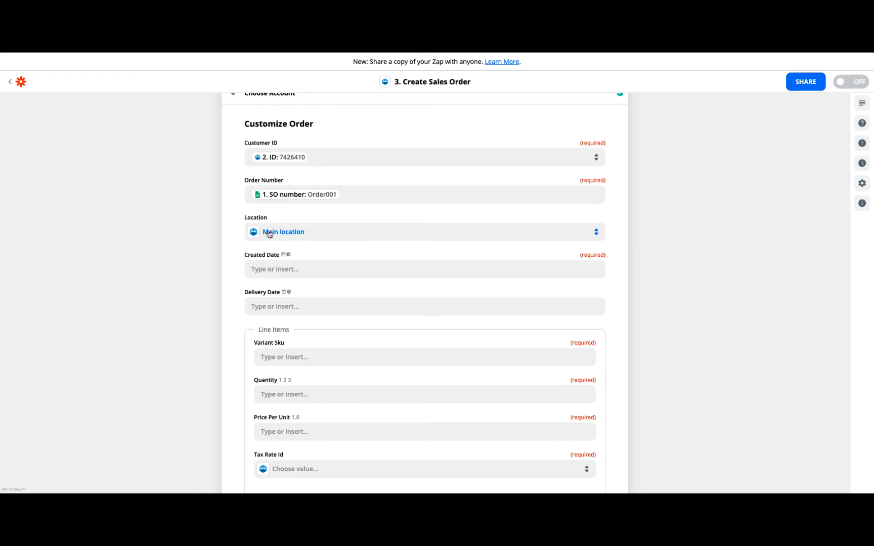
Map Created Date to the spreadsheet row's Created date
click(424, 269)
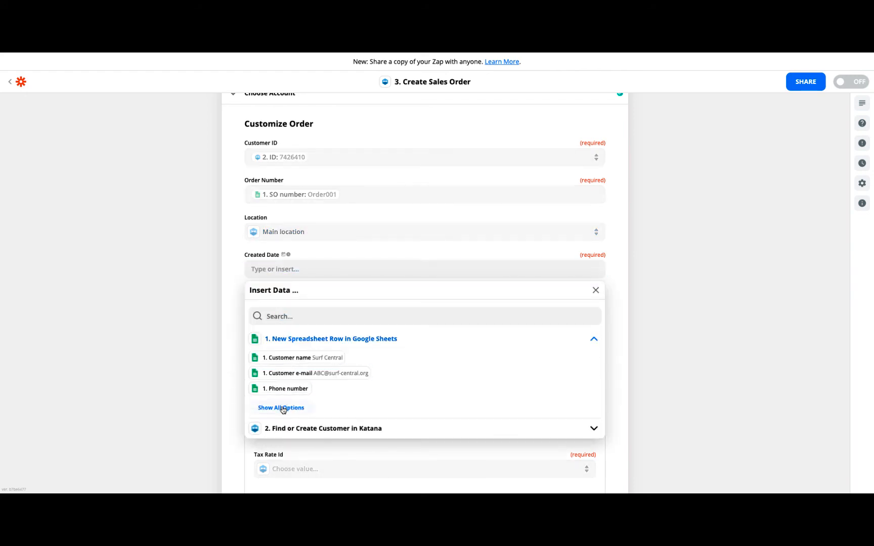
click(282, 407)
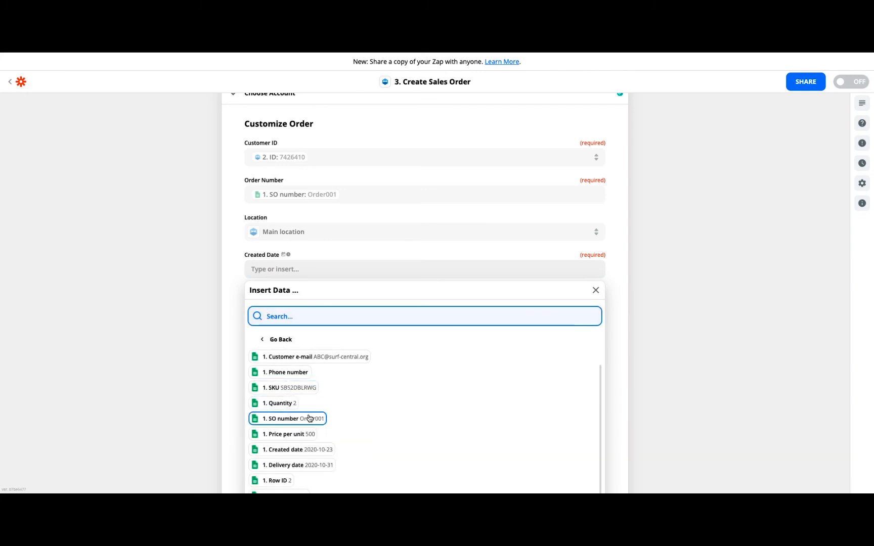
click(297, 449)
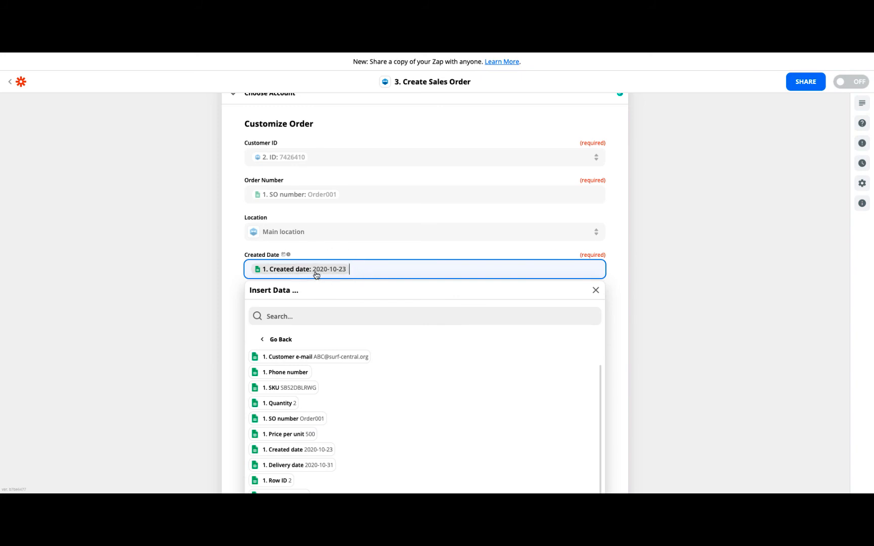
mouse_move(337, 274)
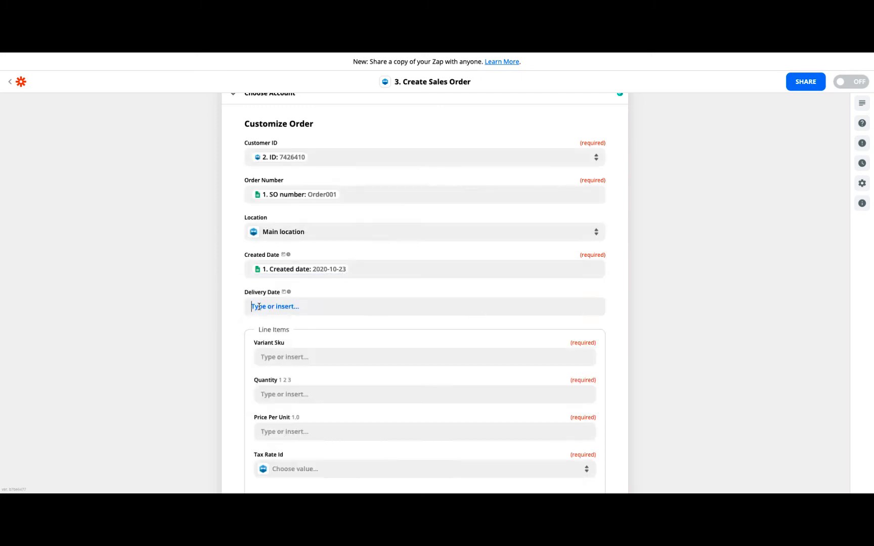
click(424, 307)
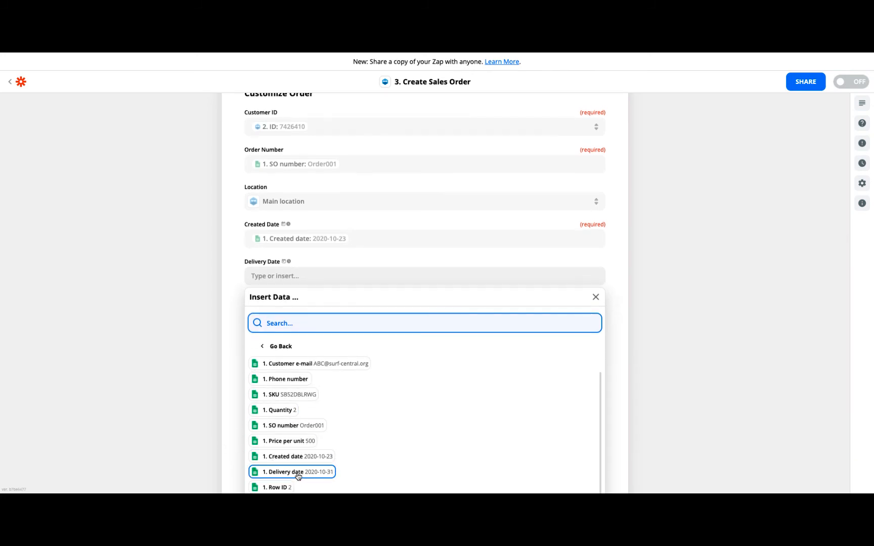
Map Quantity to the row's '1. Quantity' and Price Per Unit to '1. Price per unit'
click(298, 472)
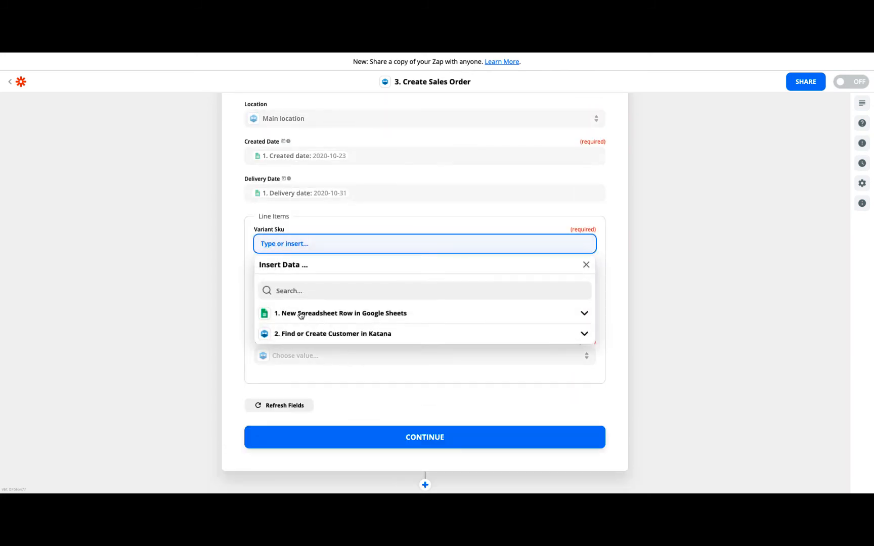
click(340, 312)
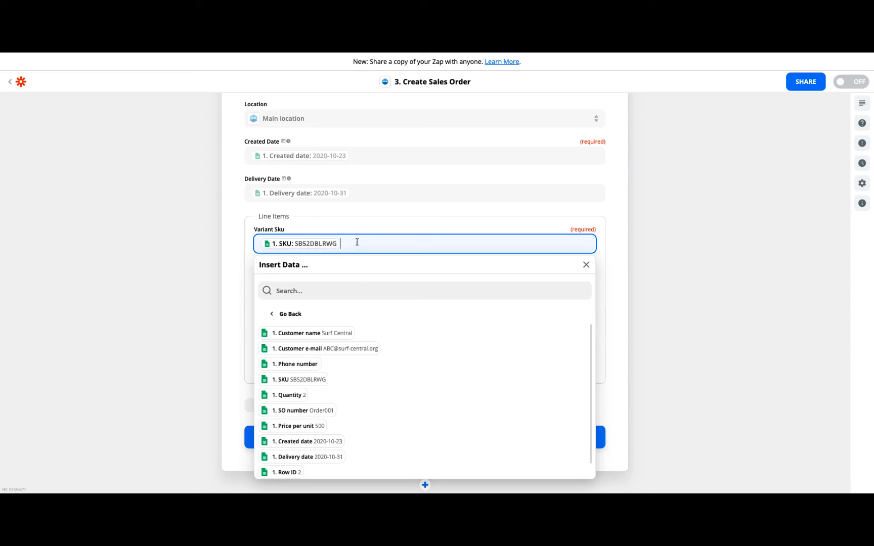
mouse_move(305, 249)
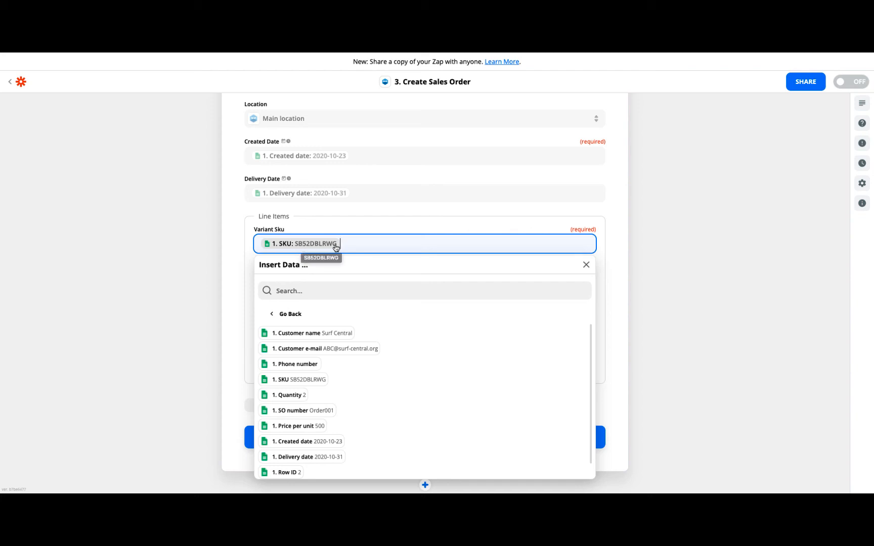
mouse_move(315, 248)
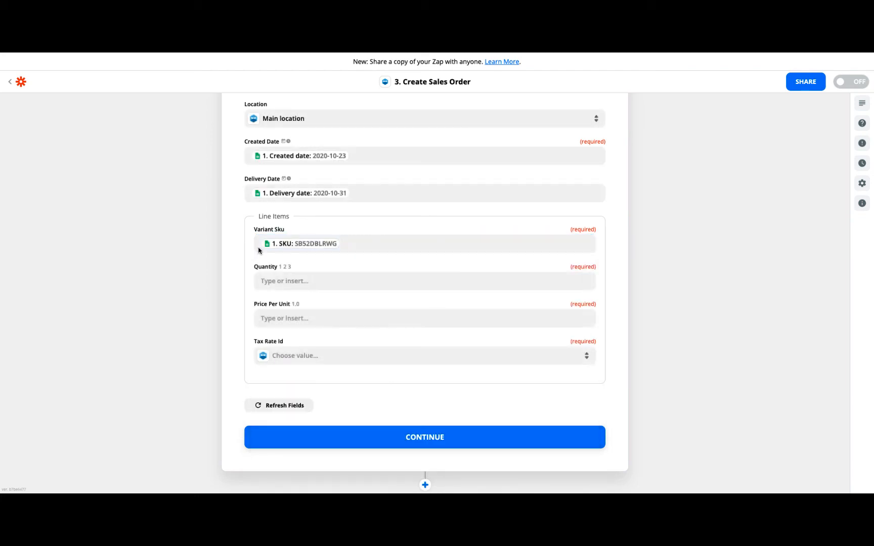
click(424, 282)
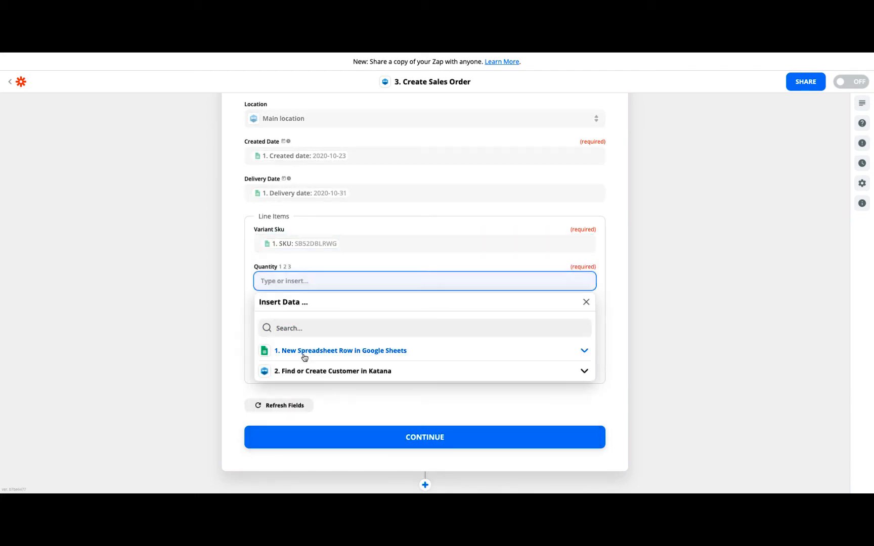
click(340, 351)
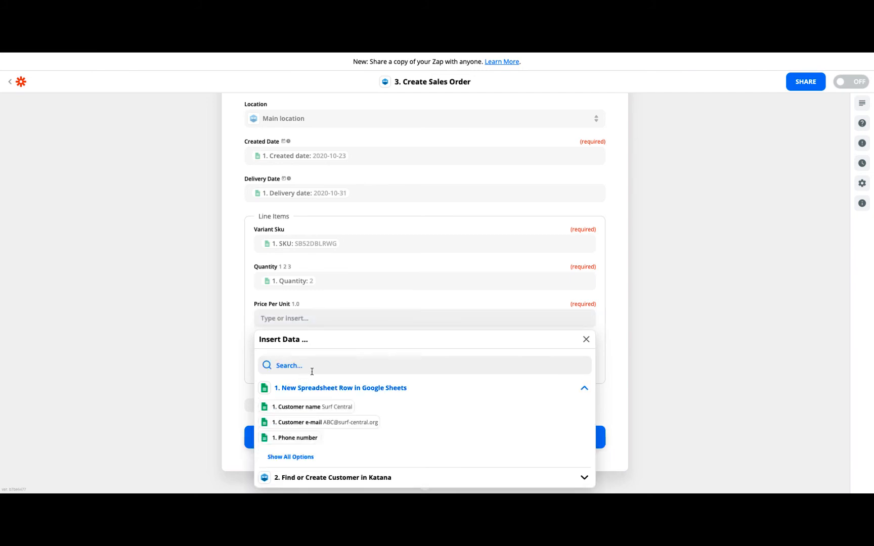
click(291, 456)
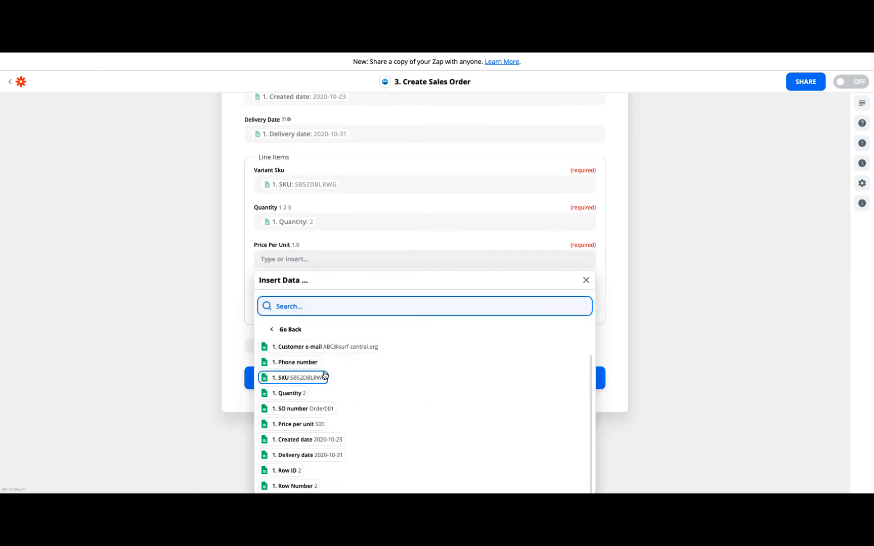
click(298, 423)
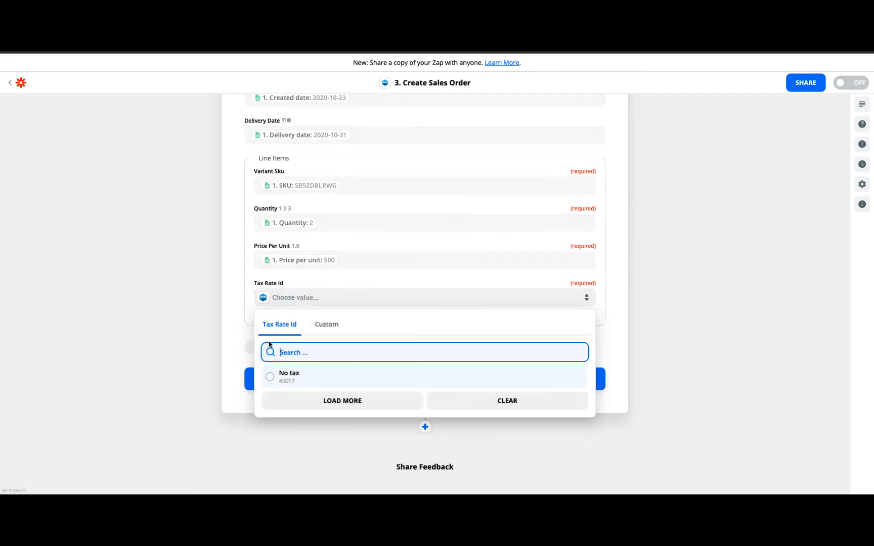
Choose 'No tax' from the Tax Rate Id list after checking the Custom values
click(326, 324)
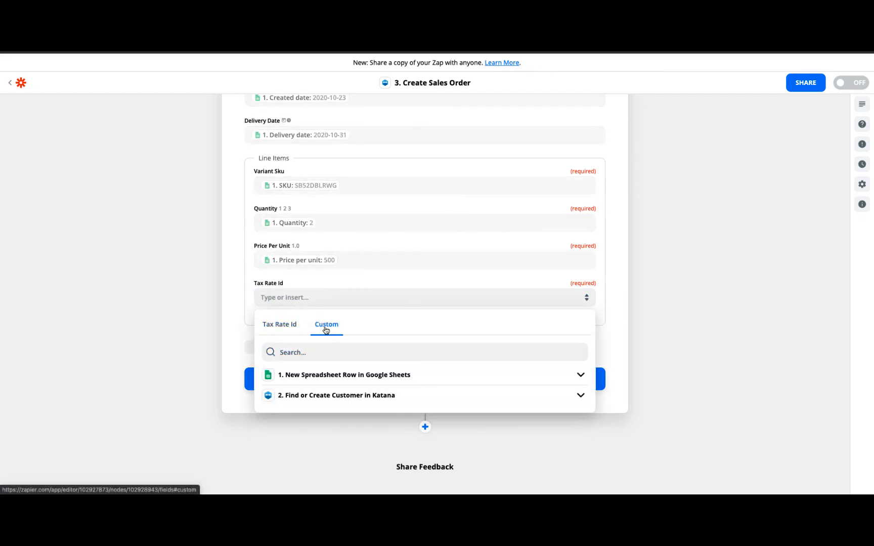
click(279, 324)
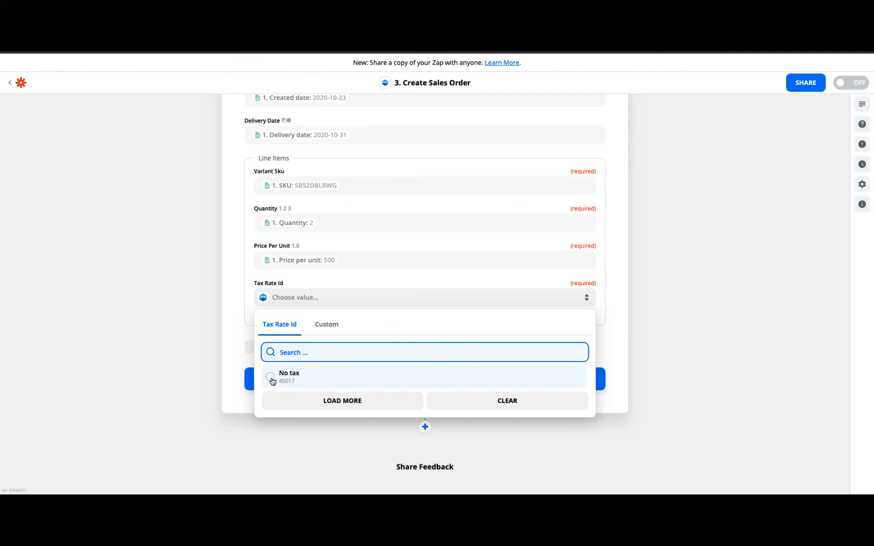
click(290, 376)
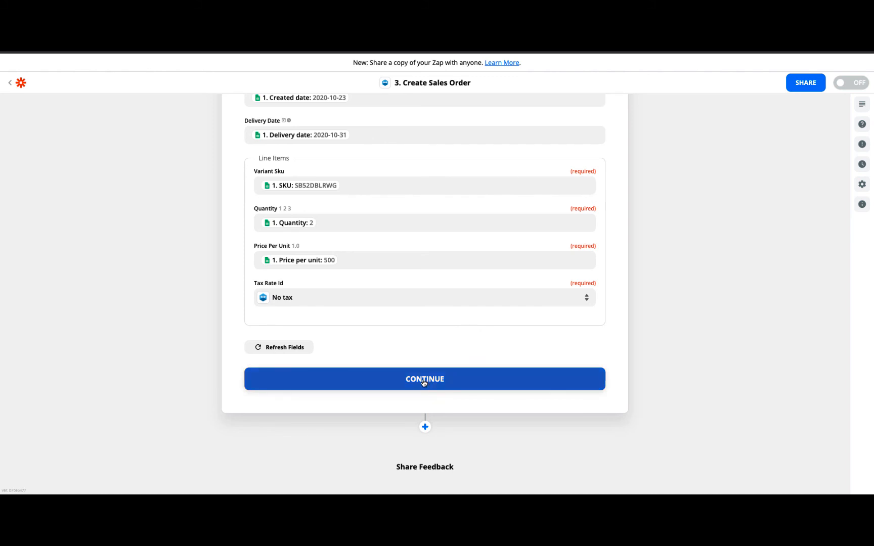
Continue past customization to the test of the Create Sales Order step
click(423, 379)
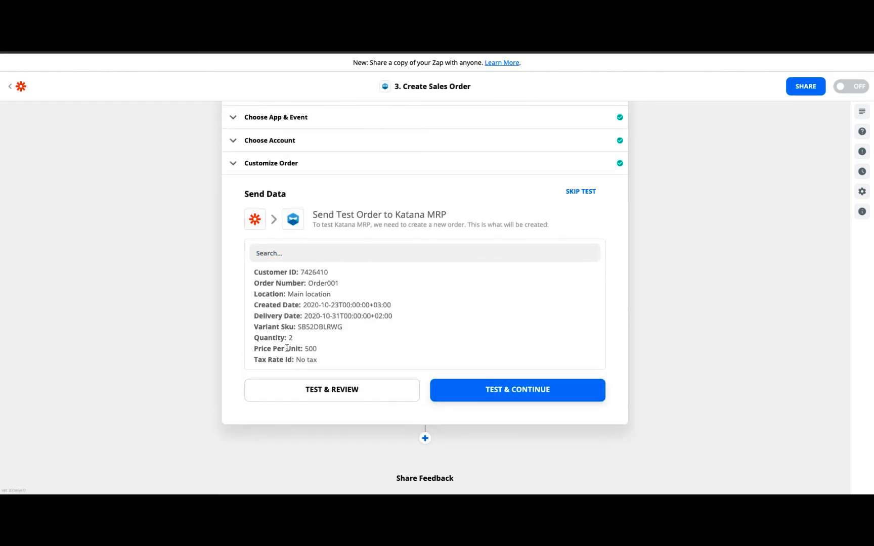
mouse_move(331, 390)
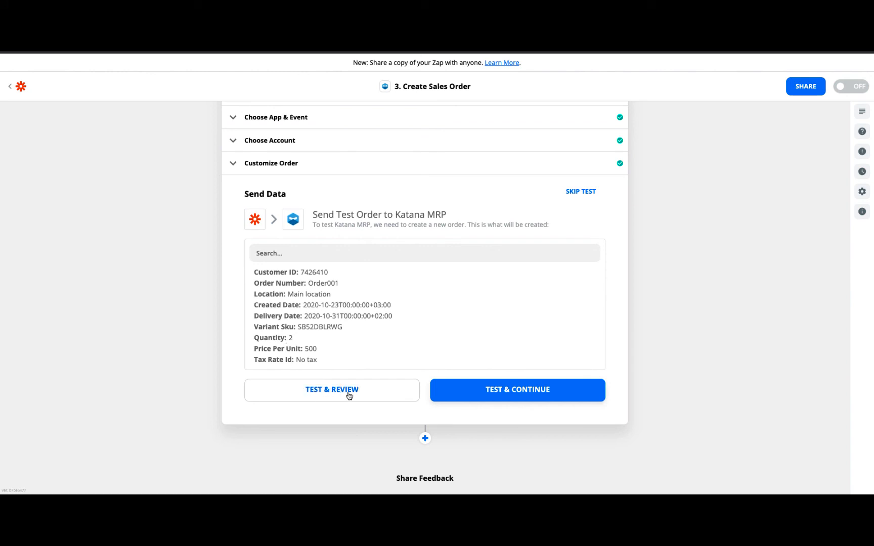
mouse_move(332, 389)
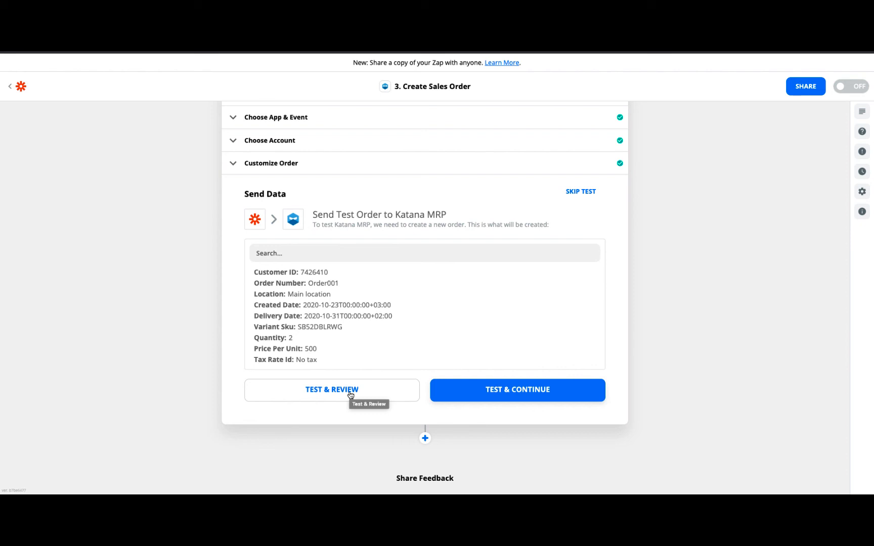
mouse_move(350, 394)
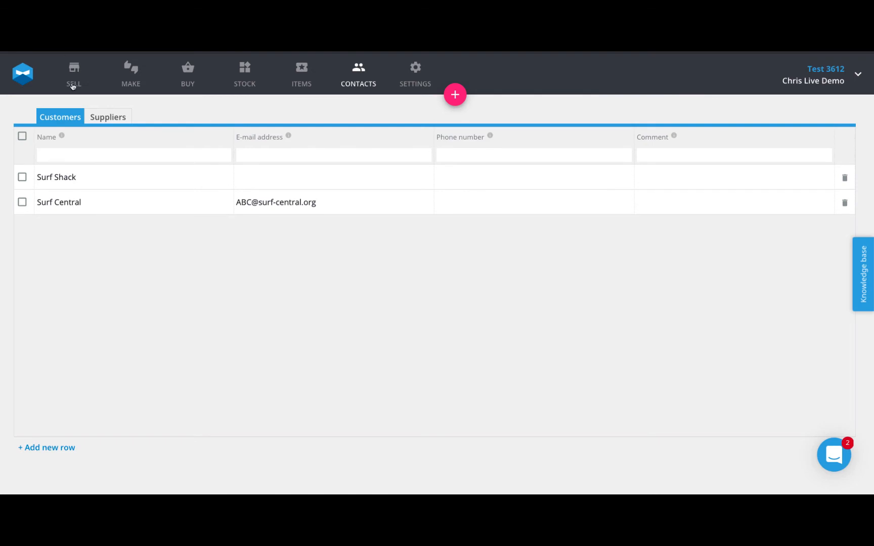
From SELL's sales orders list, open Order001 for Surf Central and review it
click(72, 73)
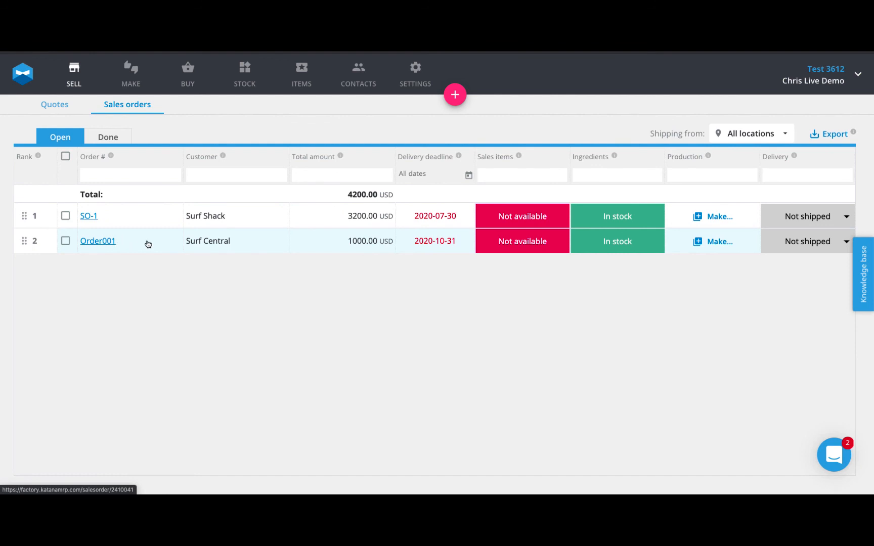
click(97, 241)
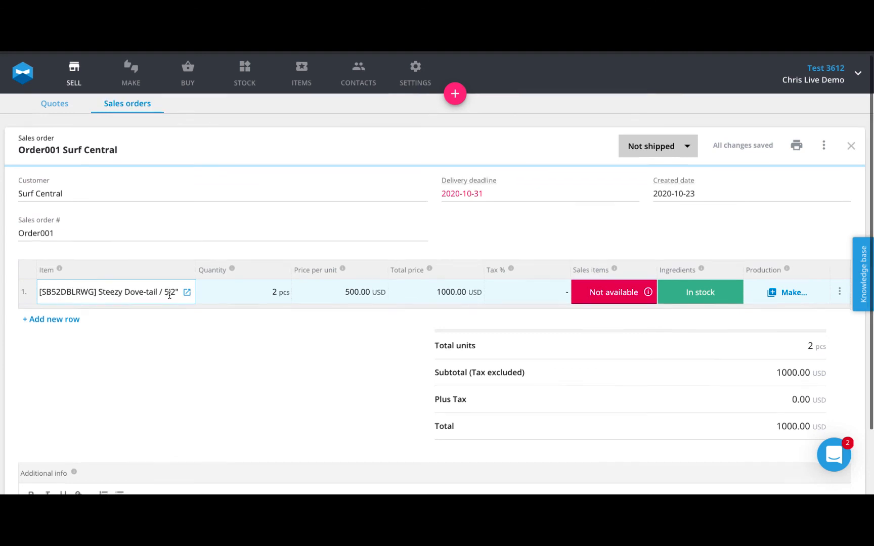
click(340, 291)
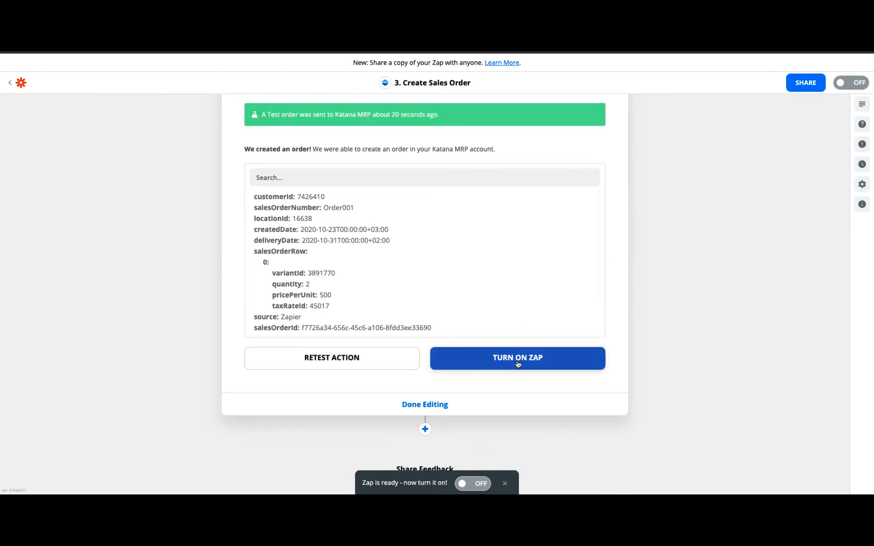
Turn the Zap on from below the test results
click(516, 358)
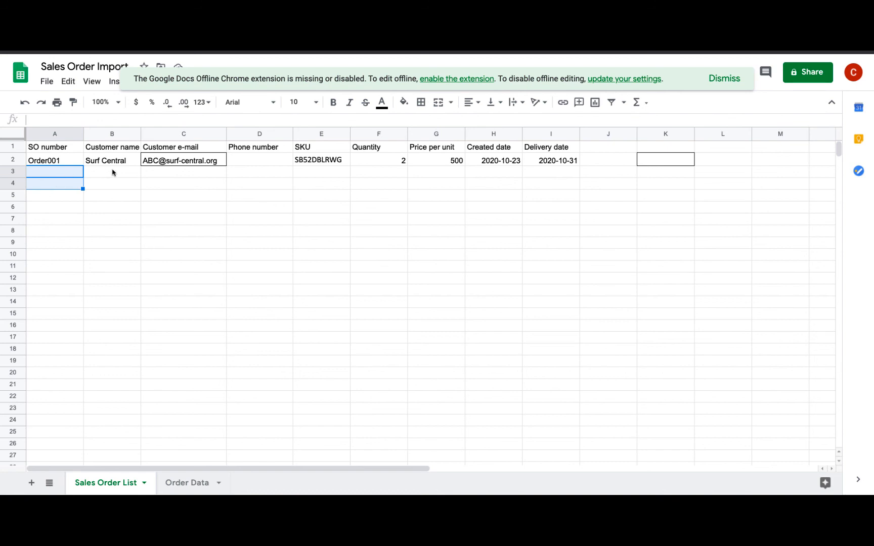
Paste the two Order003 rows from Order Data into the Sales Order List under Order001
click(111, 172)
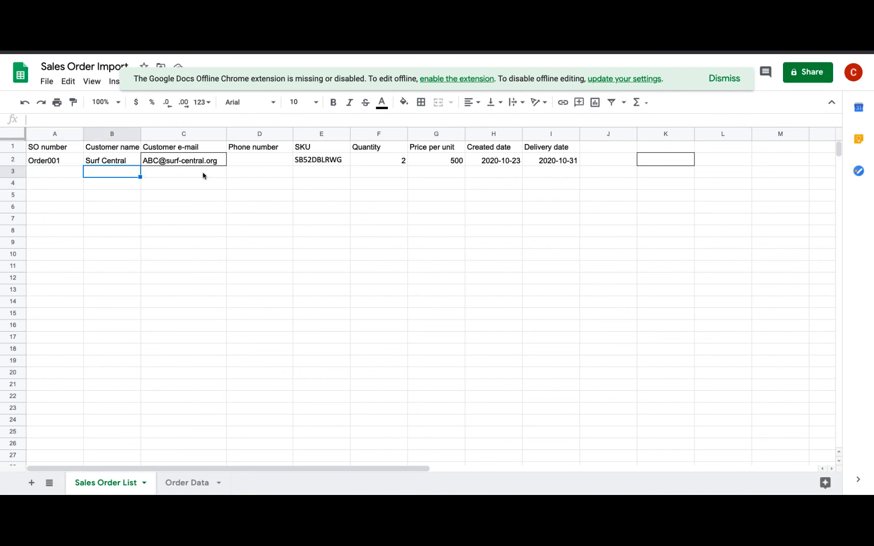
mouse_move(200, 179)
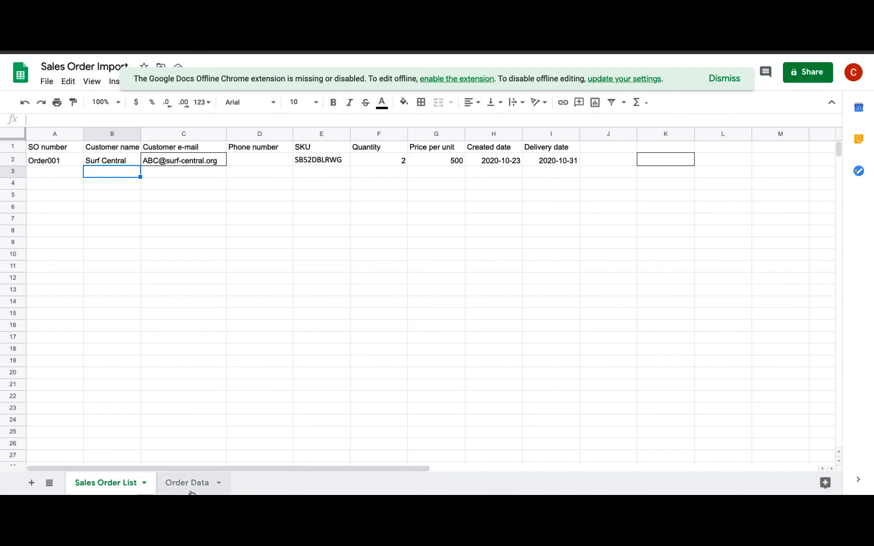
click(187, 483)
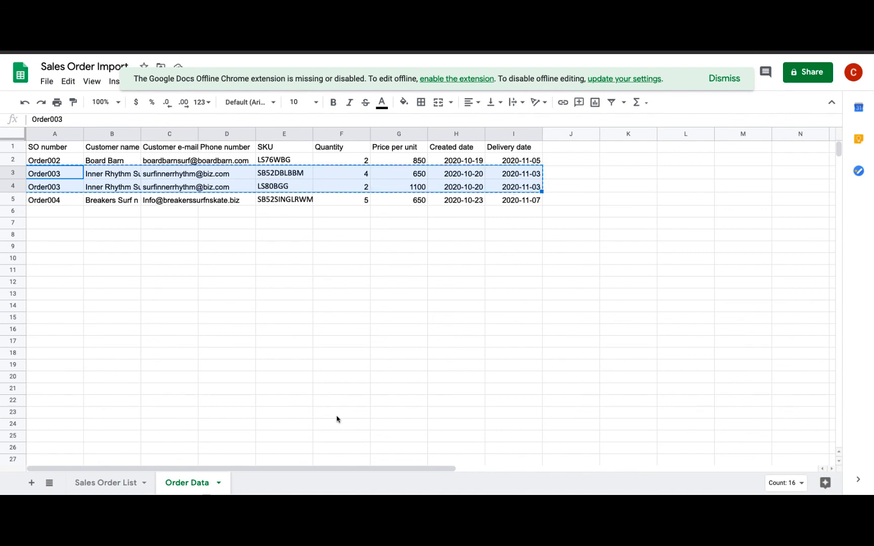
click(105, 482)
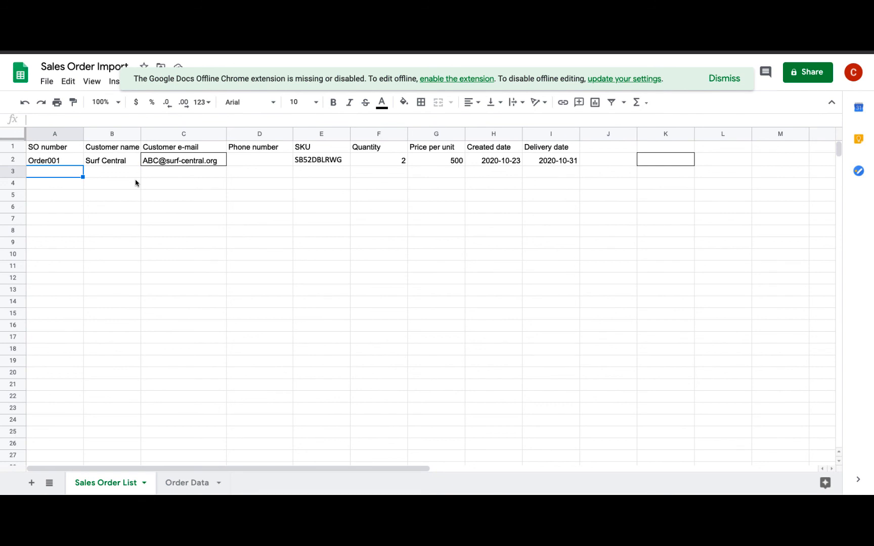
key(ctrl+v)
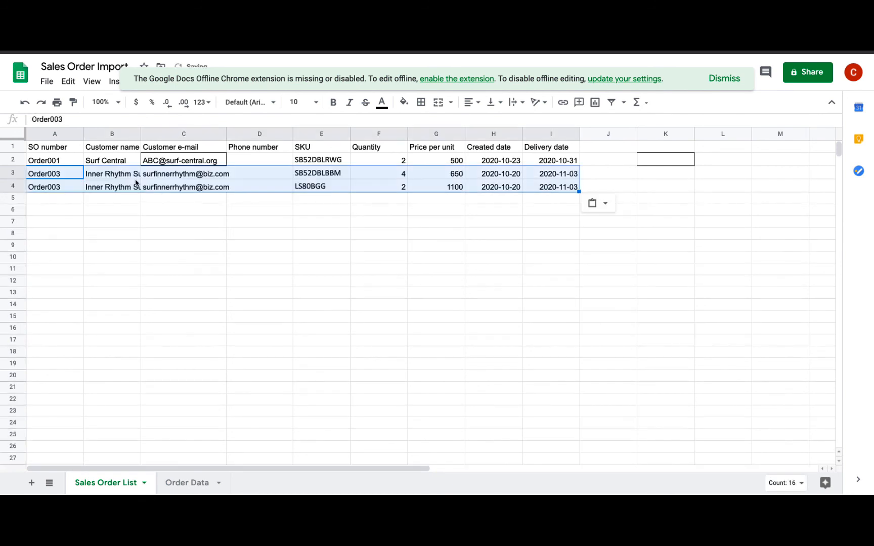
click(183, 245)
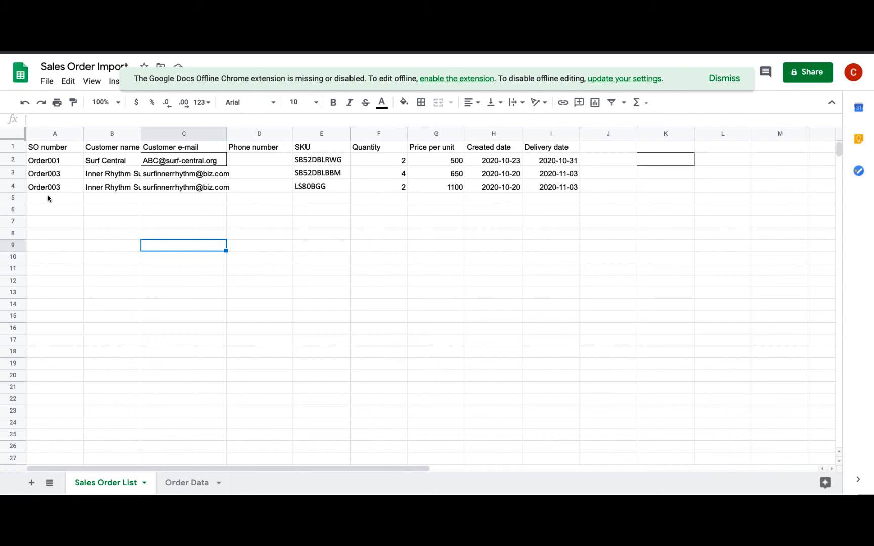
mouse_move(43, 202)
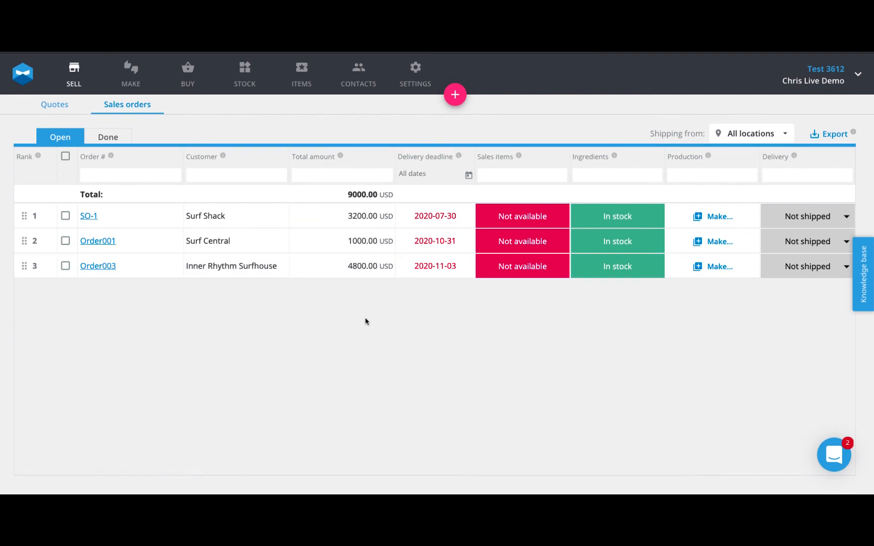
mouse_move(275, 352)
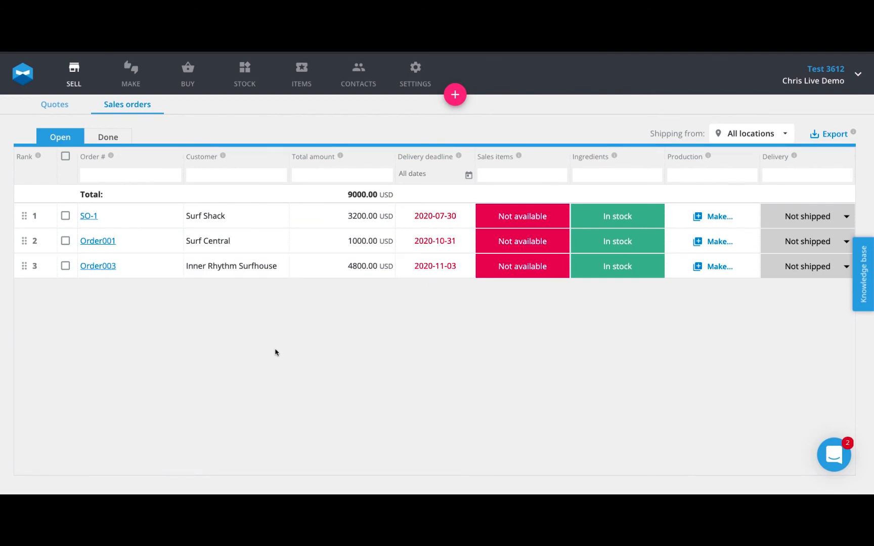
mouse_move(98, 266)
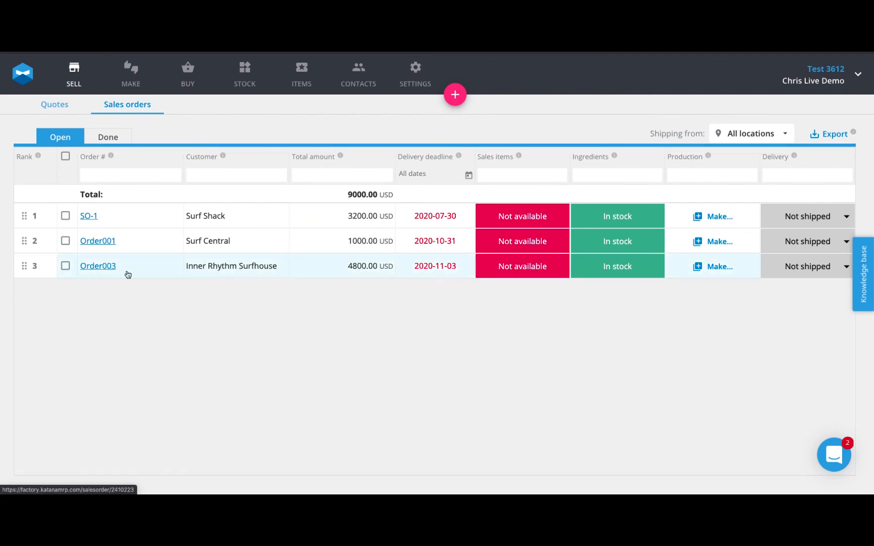
Locate Order003 for Inner Rhythm Surfhouse in Katana's open sales orders
click(97, 266)
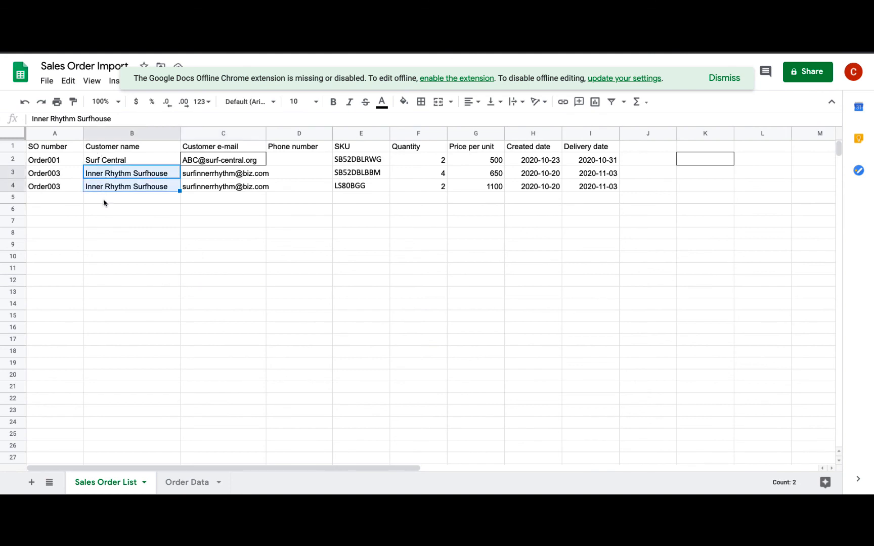
Deselect the customer name cells in the Sales Order List
click(131, 256)
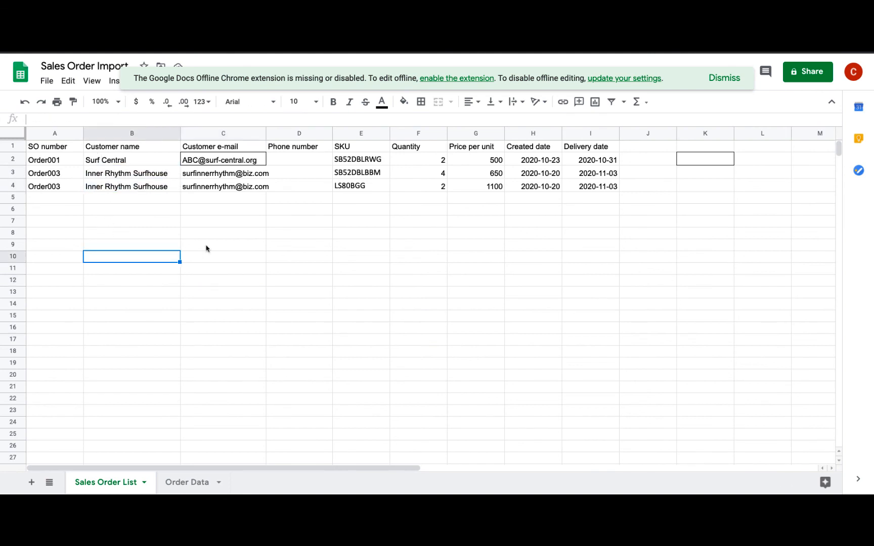